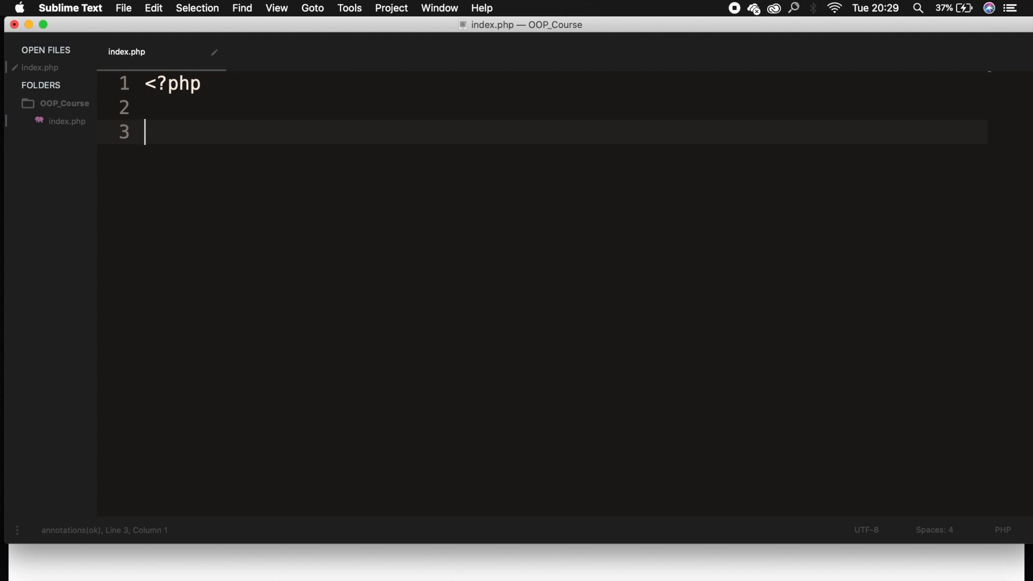
Add a //Define a class comment and an empty User class with its braces opened
type("//Define a")
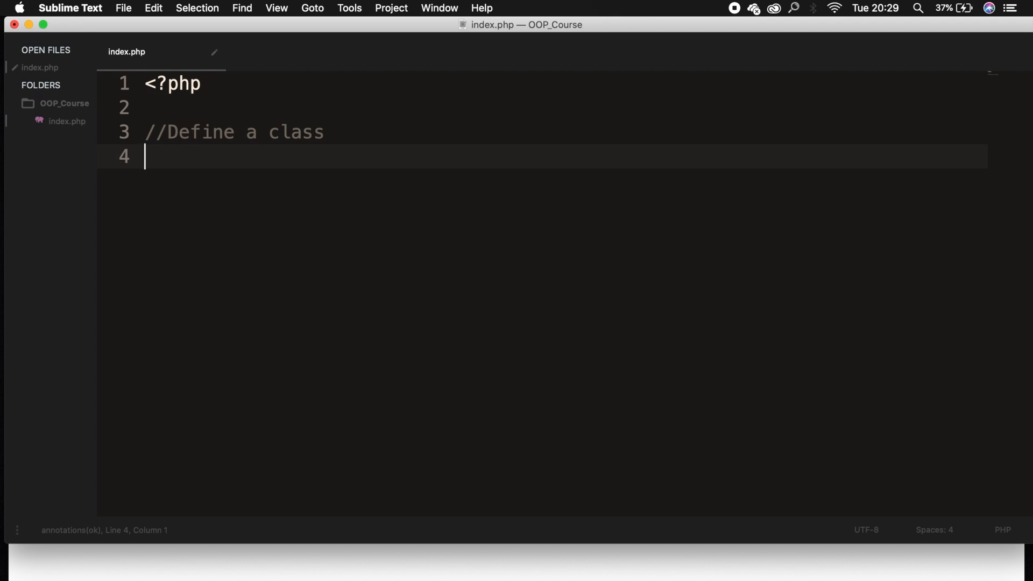
type("class")
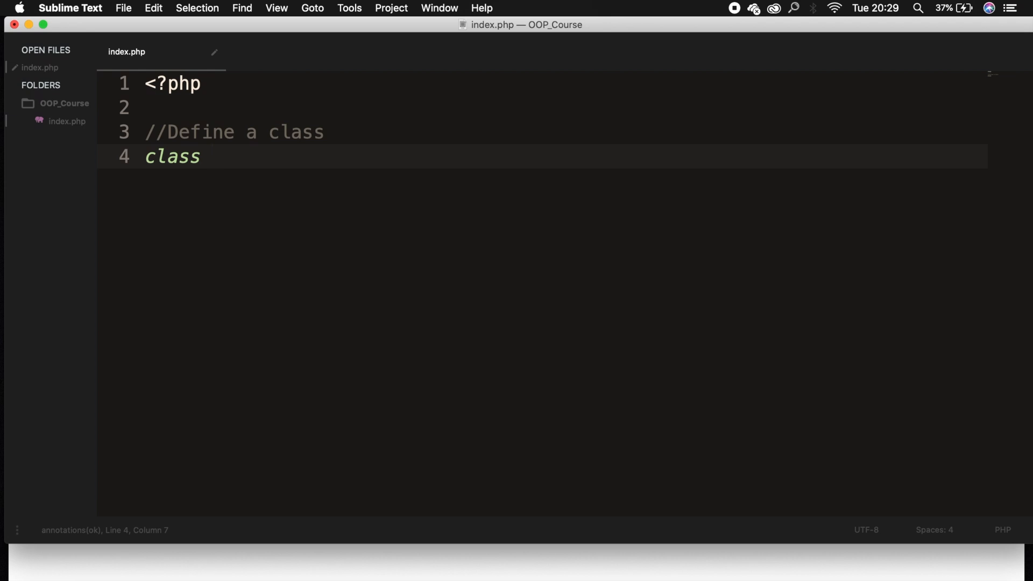
type("Us")
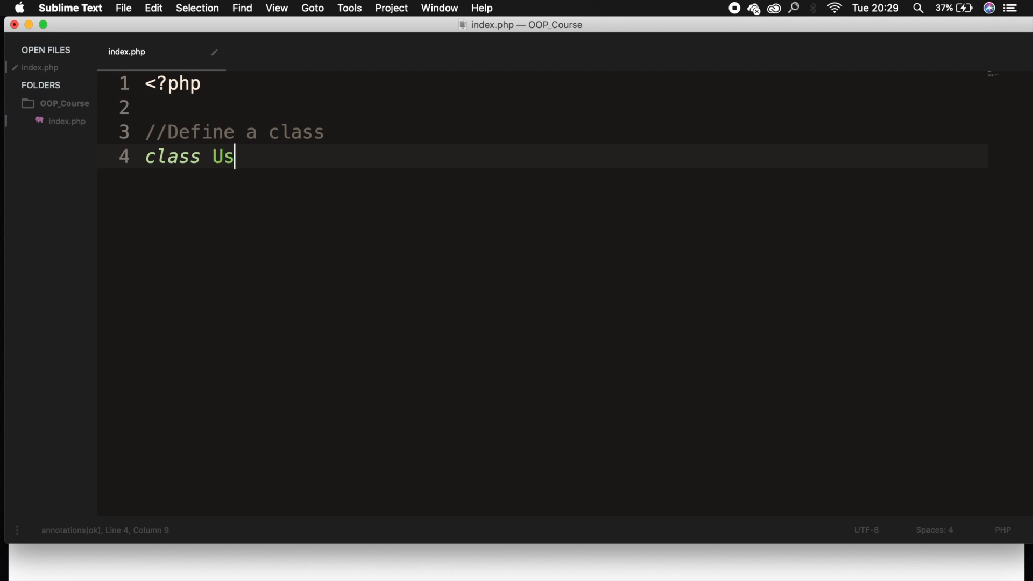
type("er")
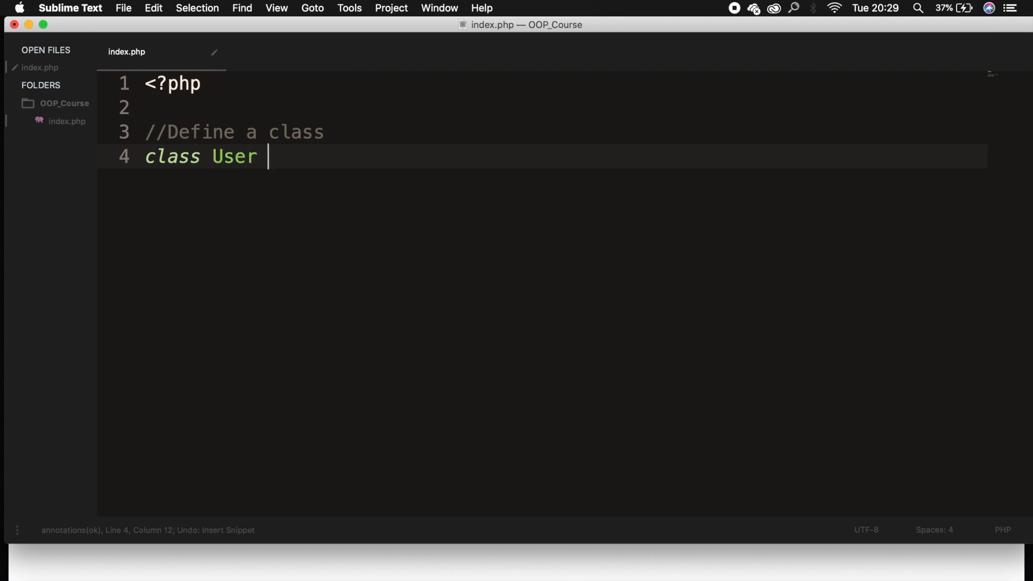
type("{")
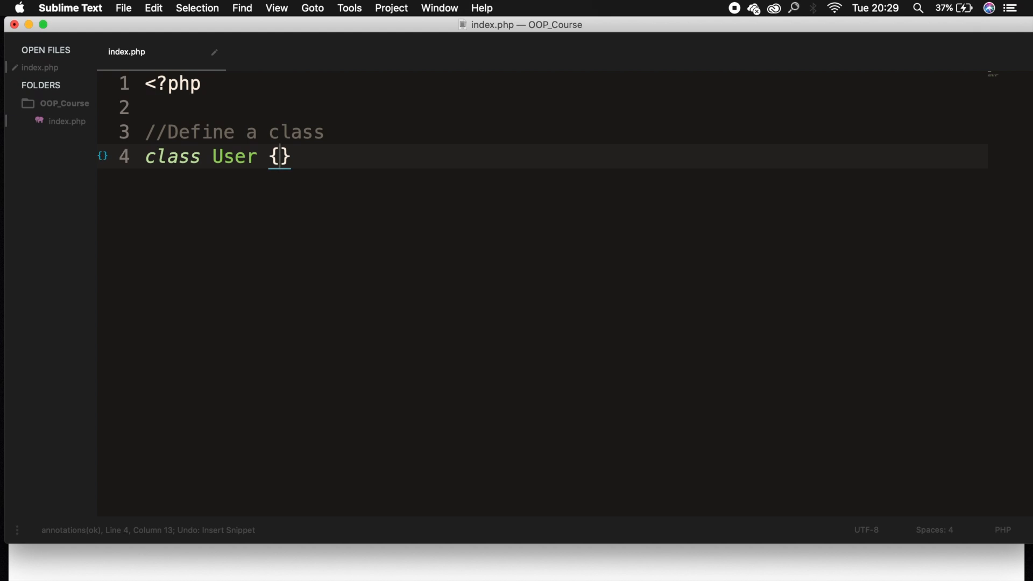
key("Return")
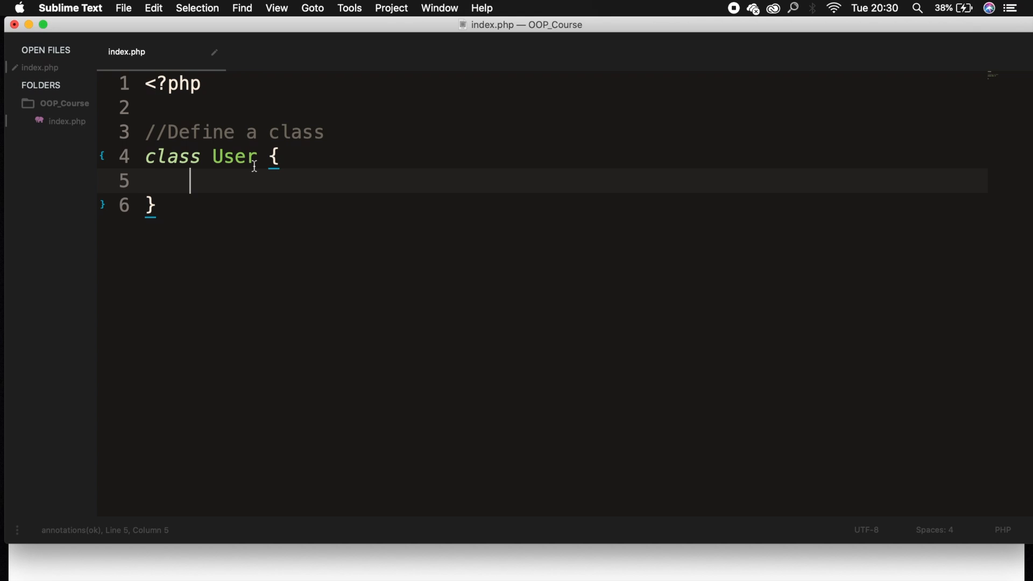
mouse_move(295, 166)
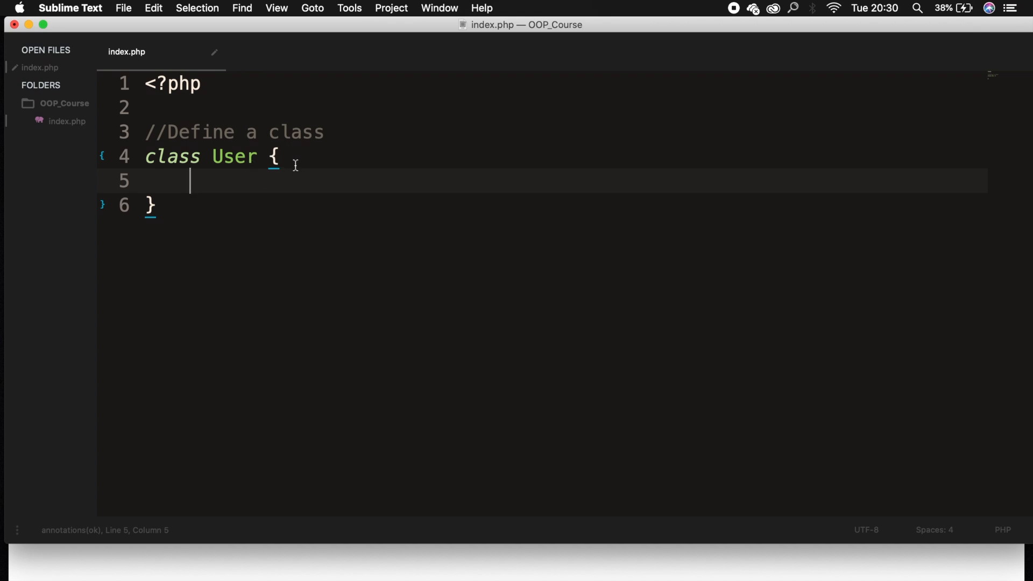
mouse_move(297, 174)
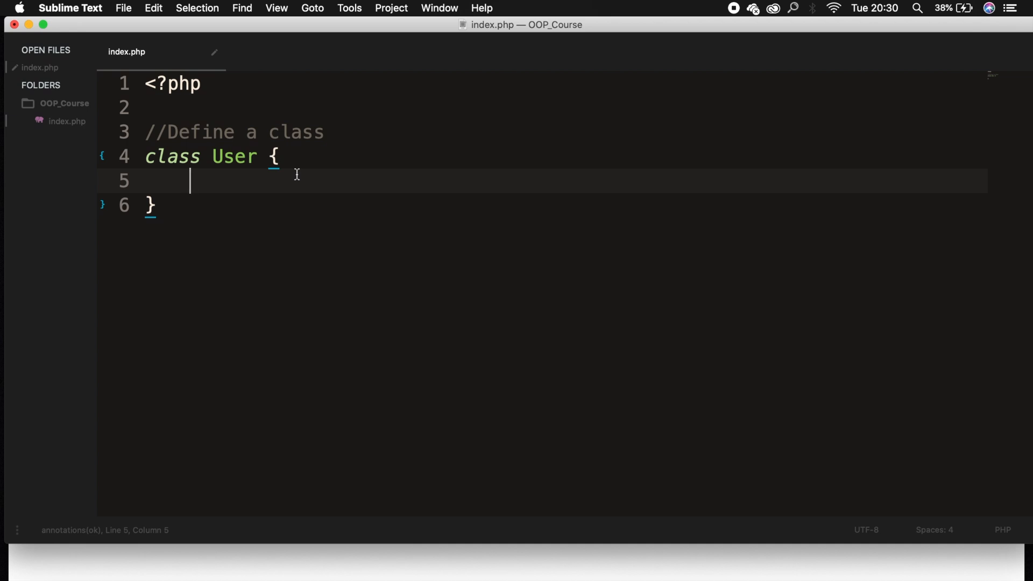
Write //Properties and //Methods comments inside the User class, separated by blank lines
type("//Prop")
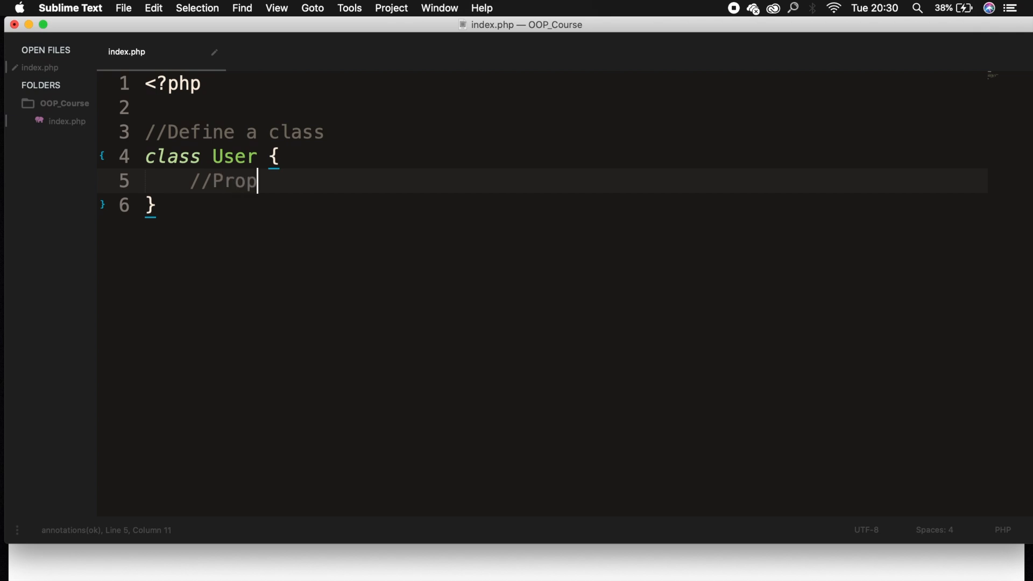
type("erties")
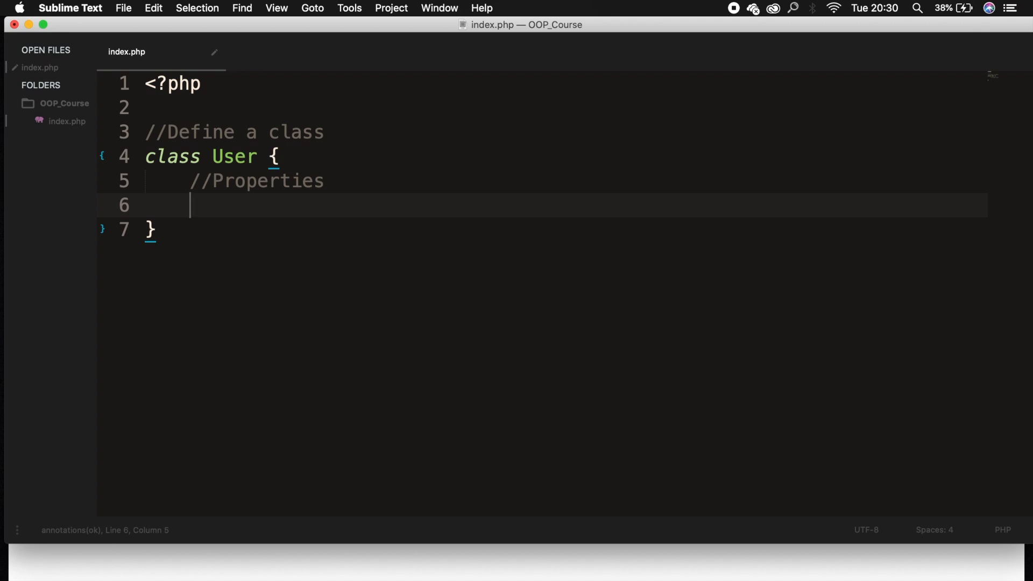
key("Enter")
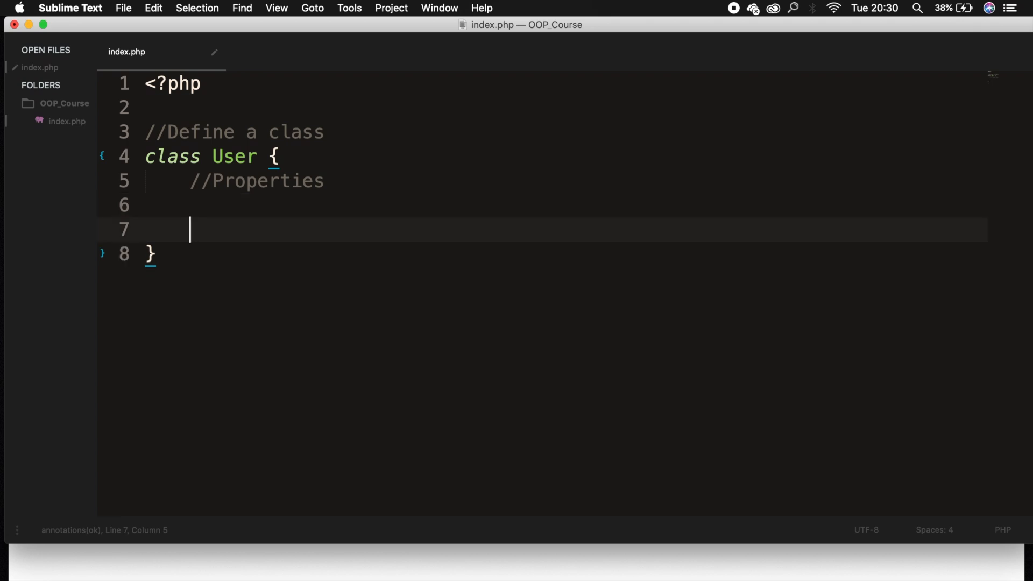
type("//")
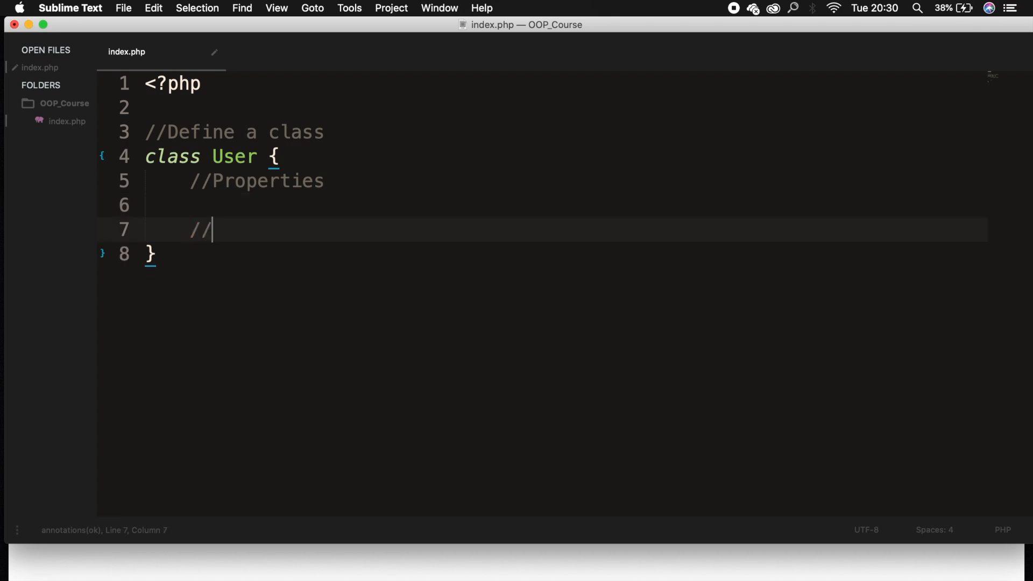
type("Methods")
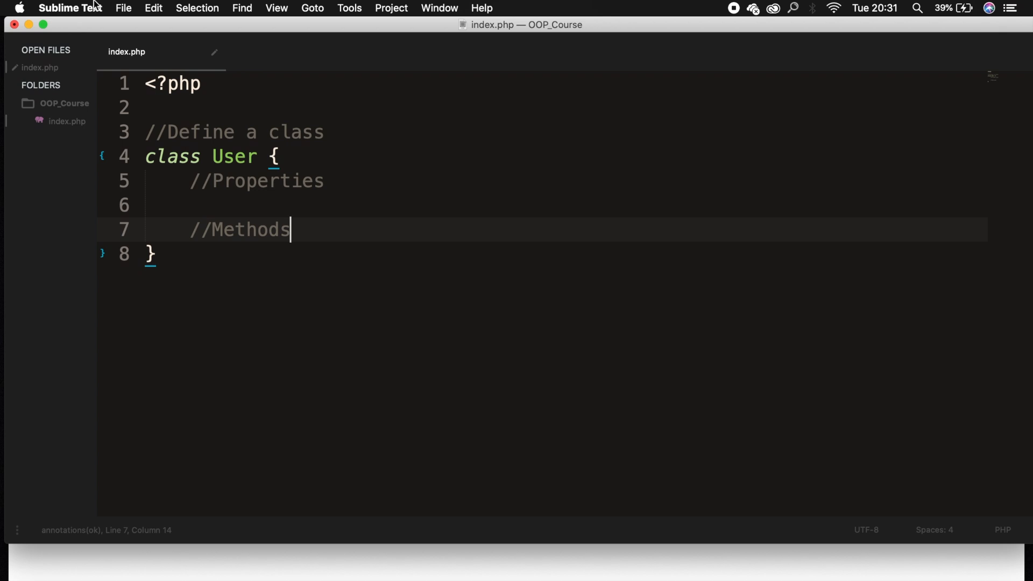
key("Enter")
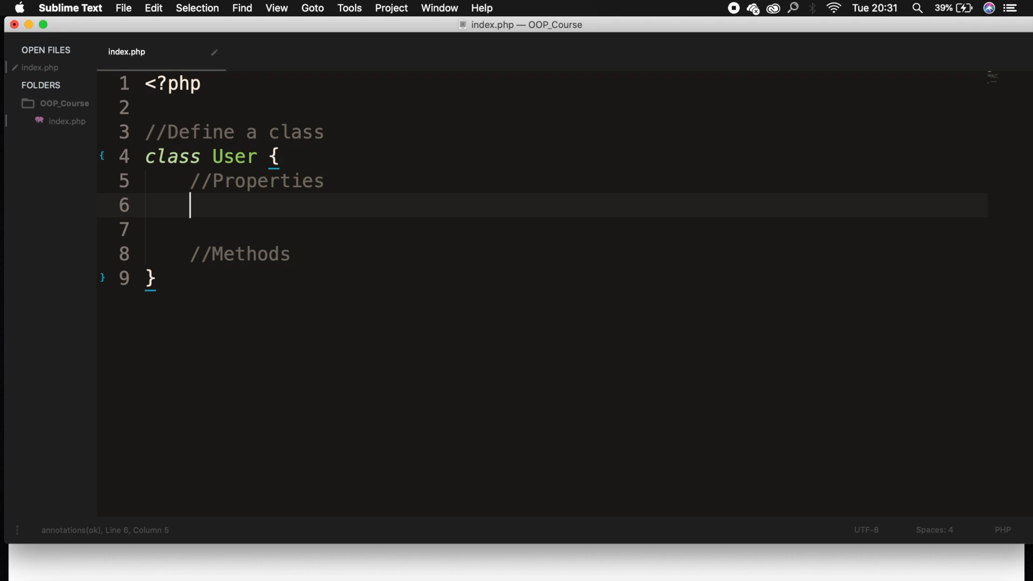
Declare public $name = "Dary"; under Properties and add blank lines after the class
type("public")
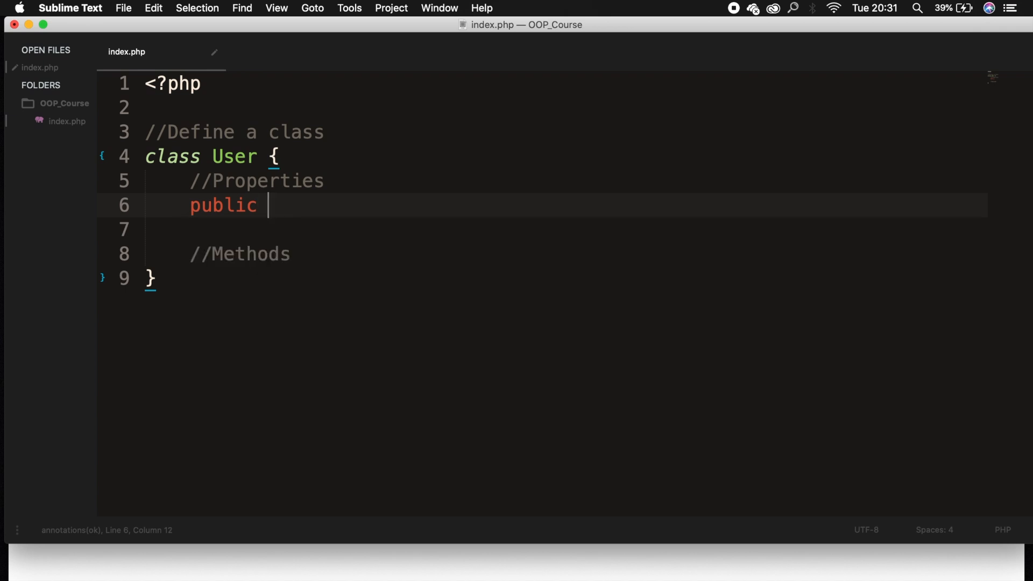
type("$name")
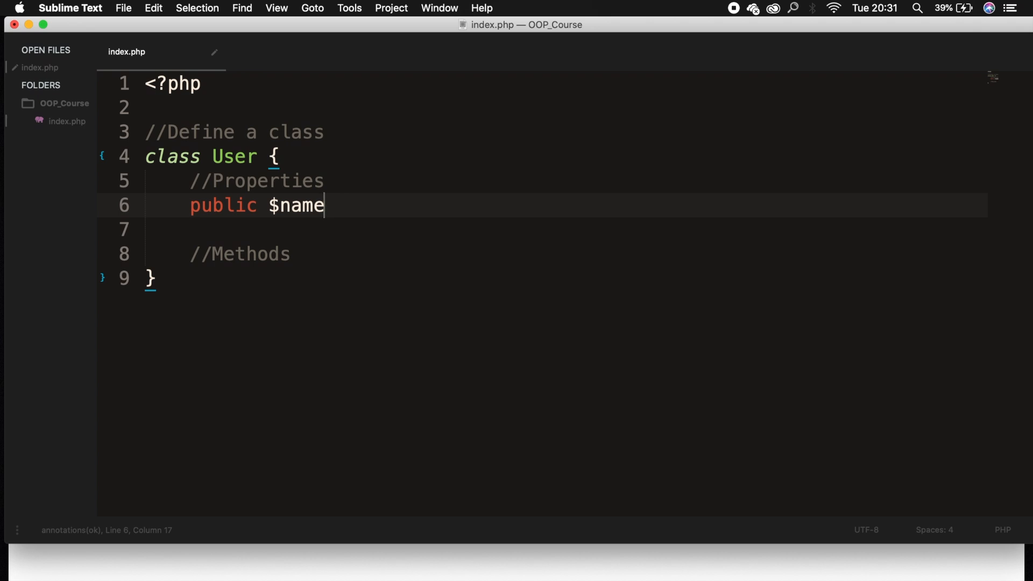
type(";")
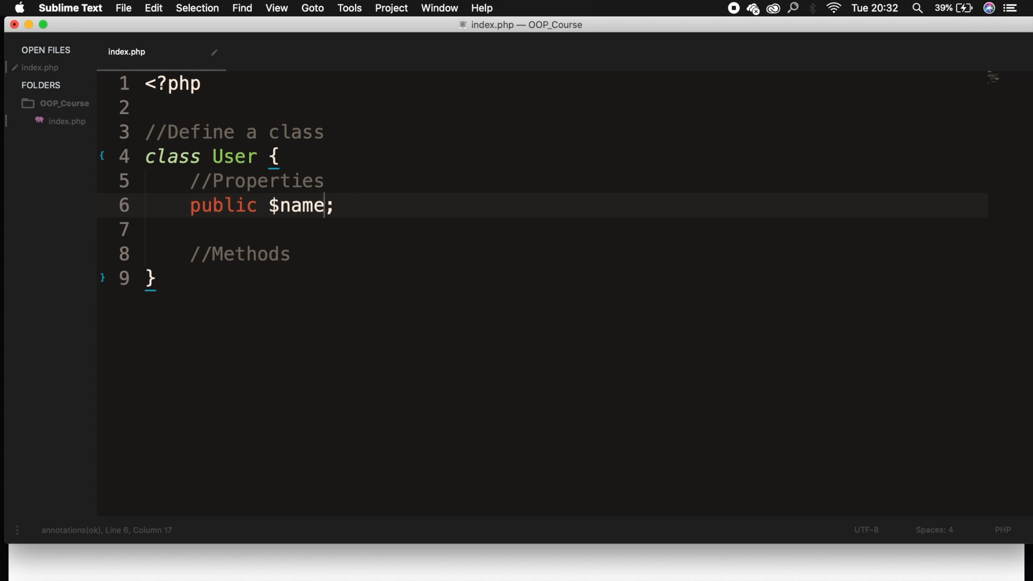
type("=")
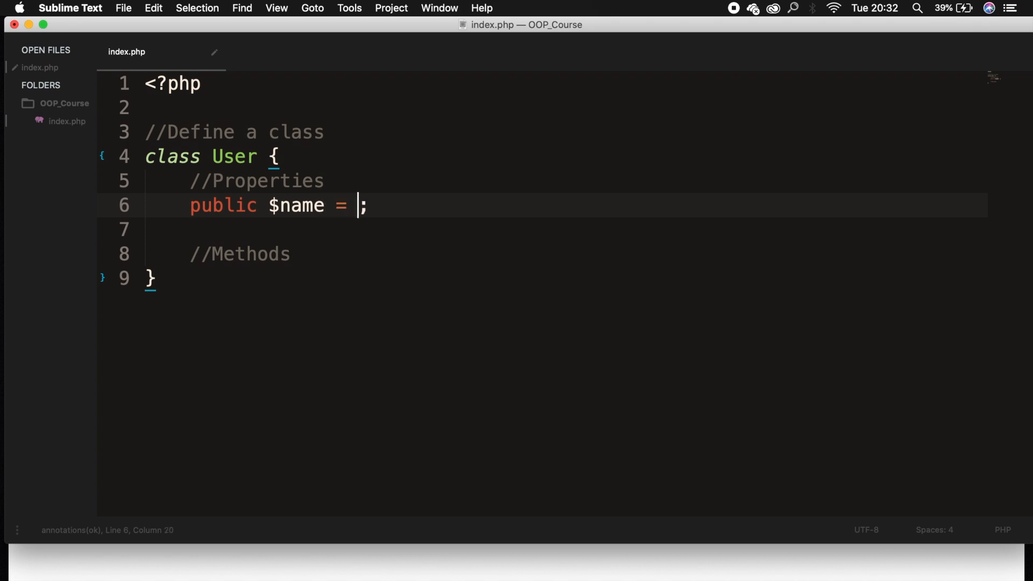
type("\"Da")
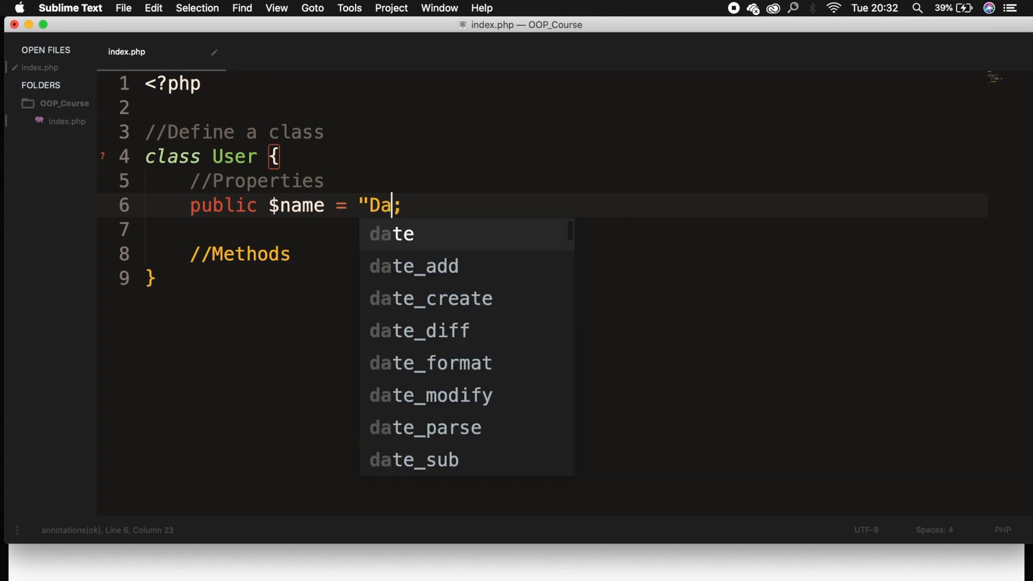
type("ry\"")
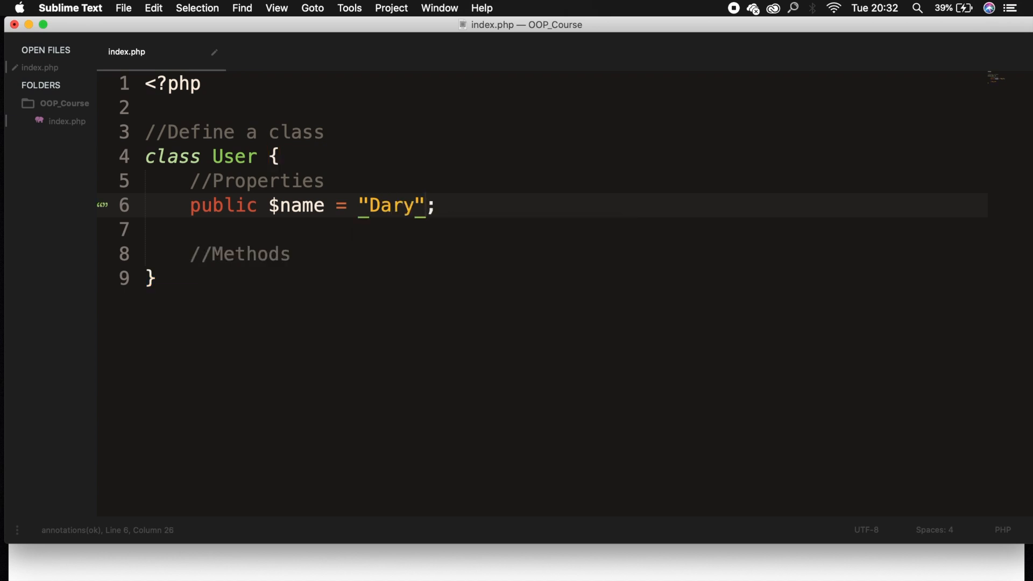
mouse_move(92, 187)
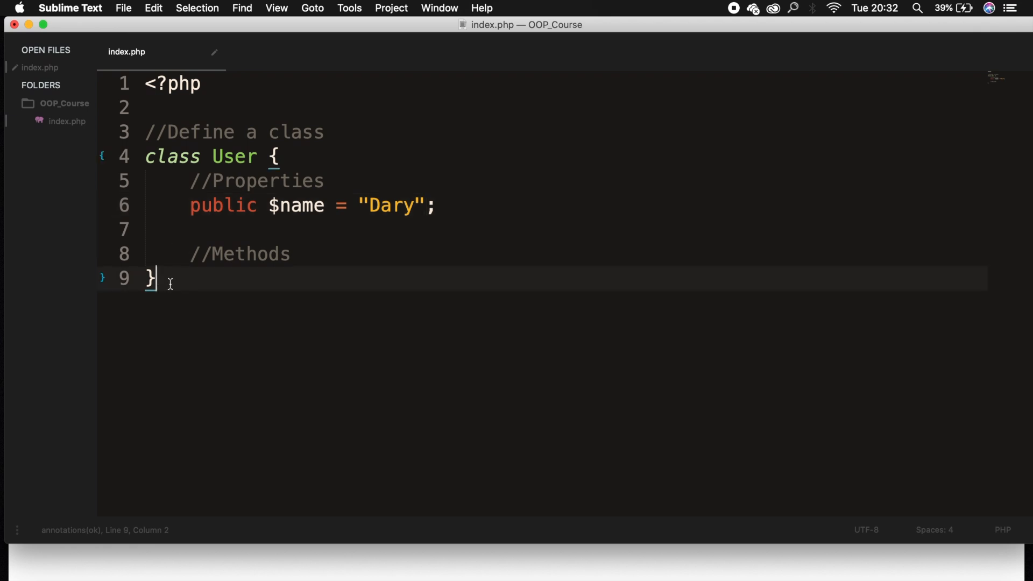
key("Enter")
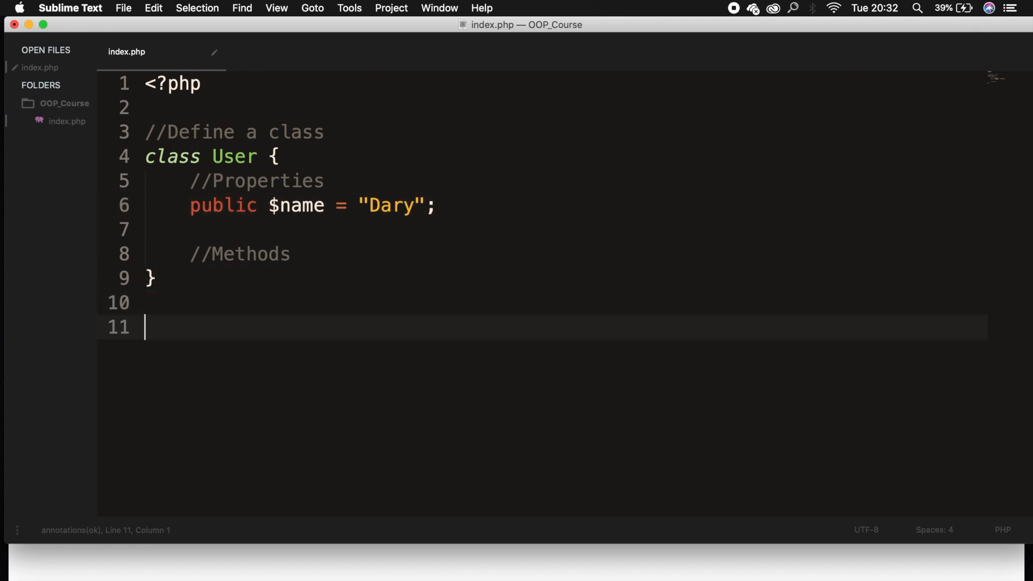
Write the comment //Instantiate user object from "User Class" below the class
type("//")
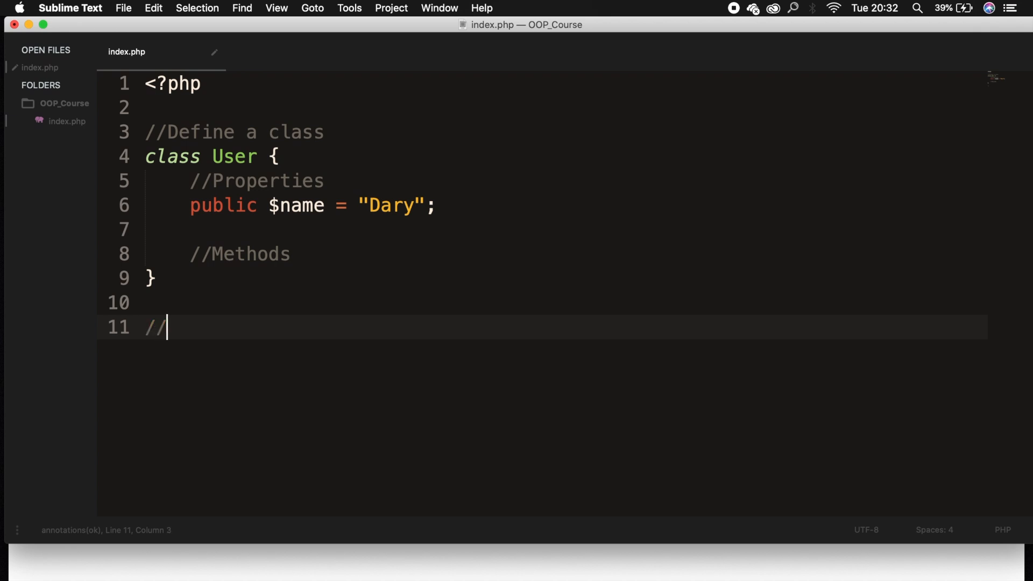
type("Inst")
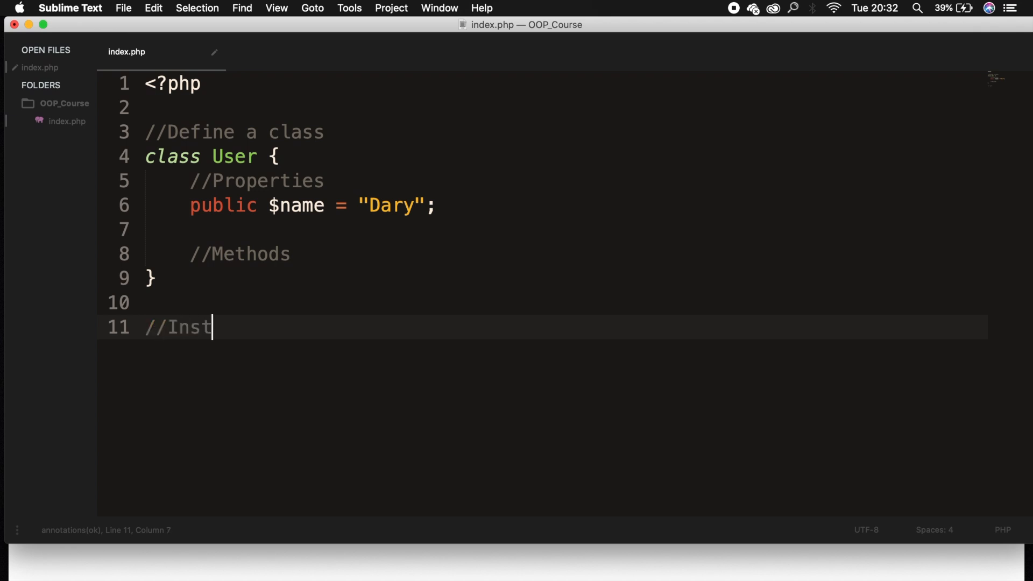
type("antiate user ob")
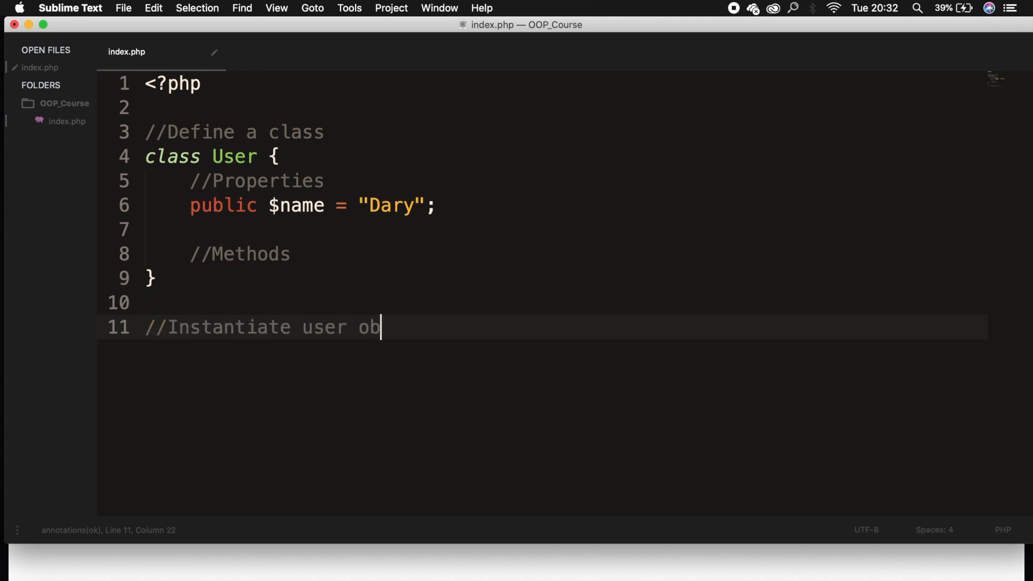
type("ject from \"User \"")
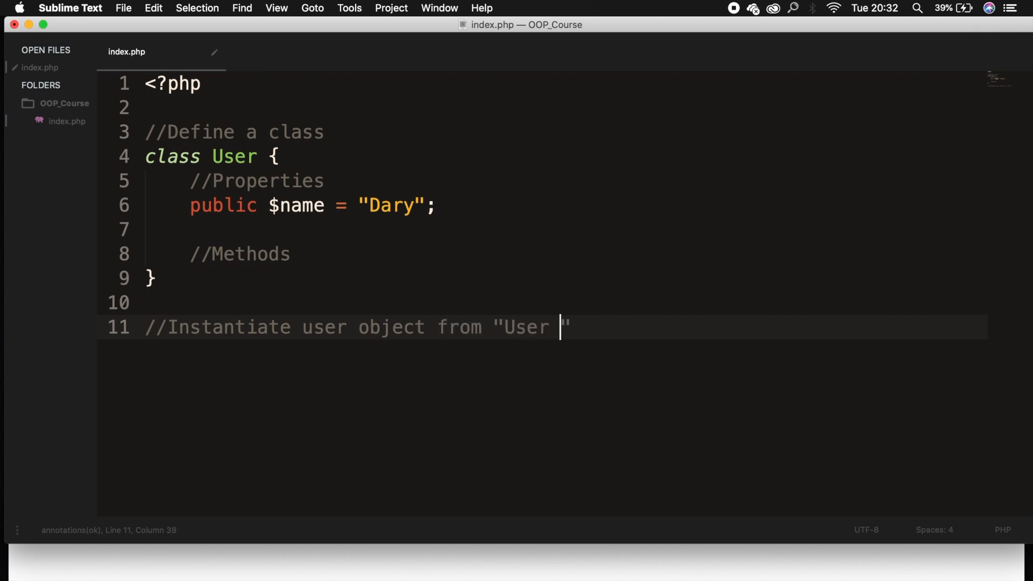
type("Class\"")
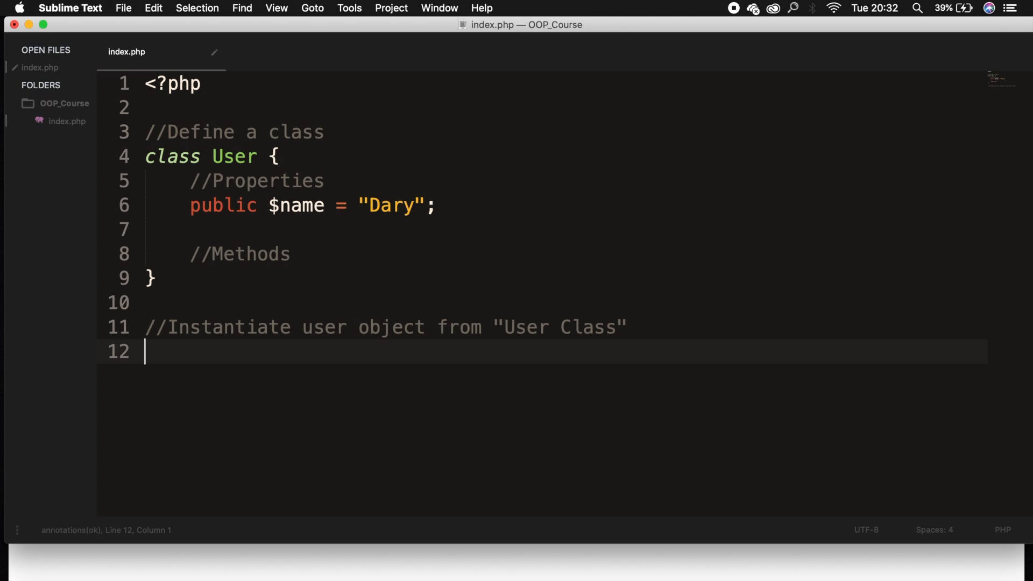
Create the object with $user = new User(); on line 12
type("$user")
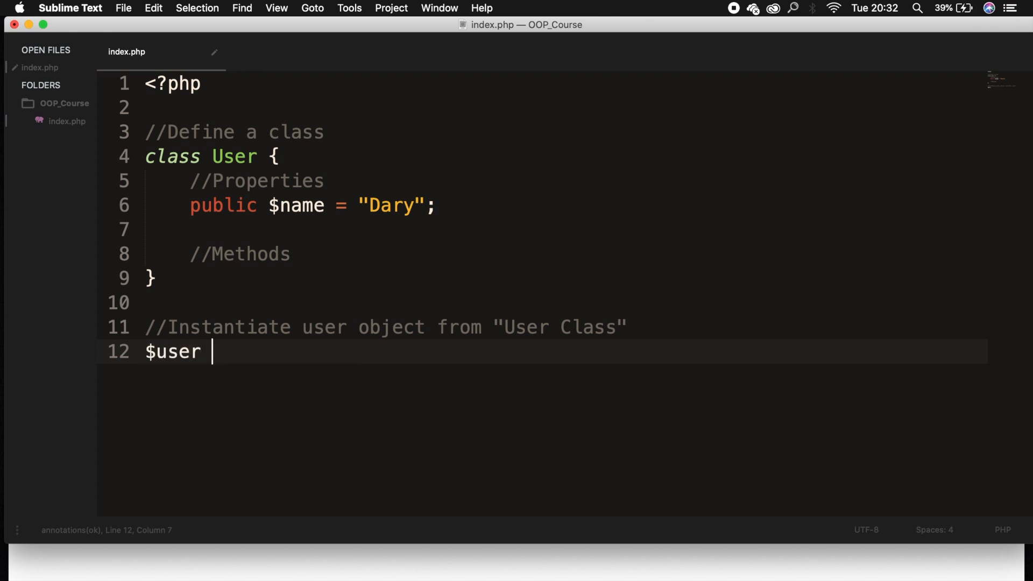
type("=")
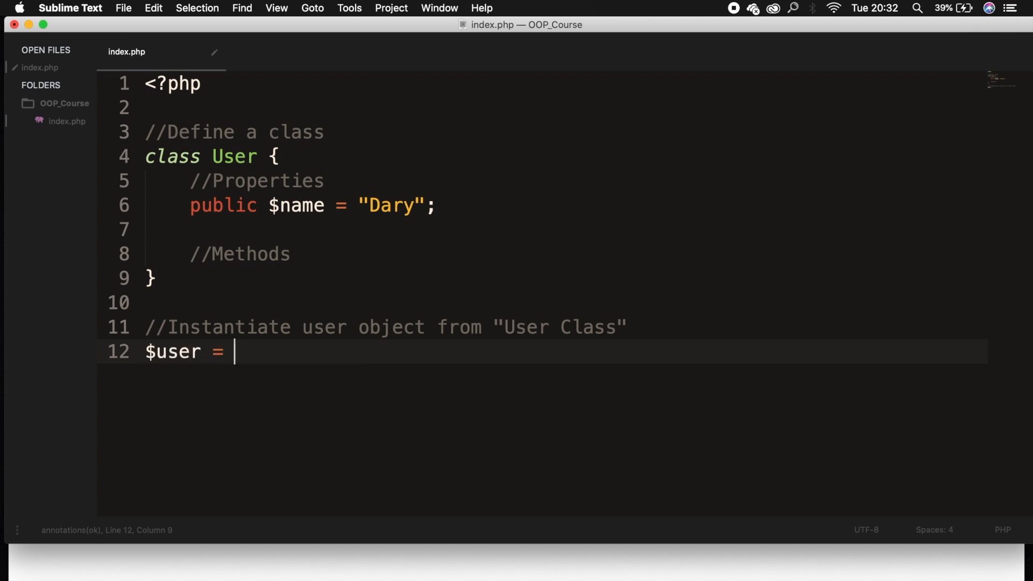
type("new")
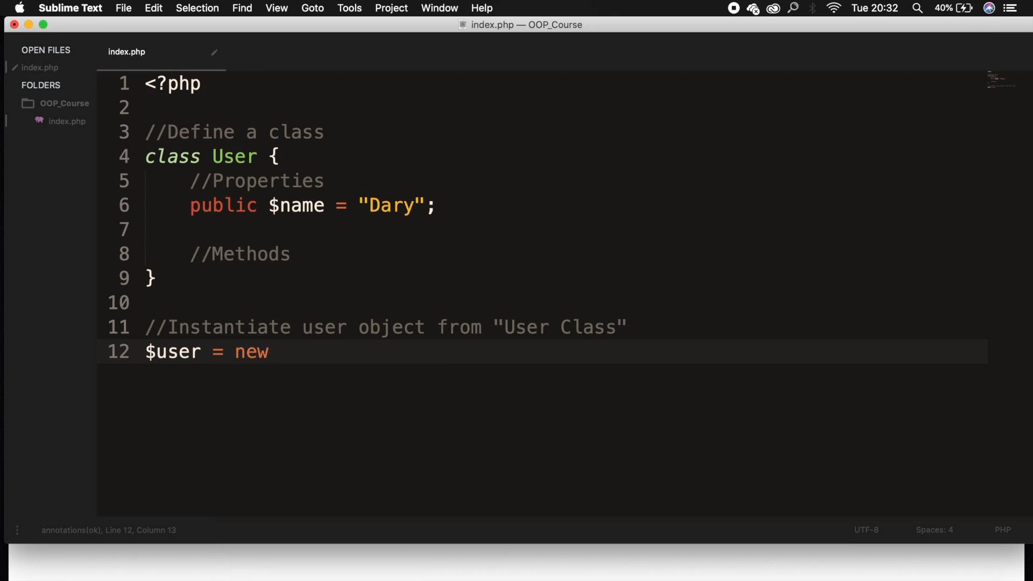
type("U")
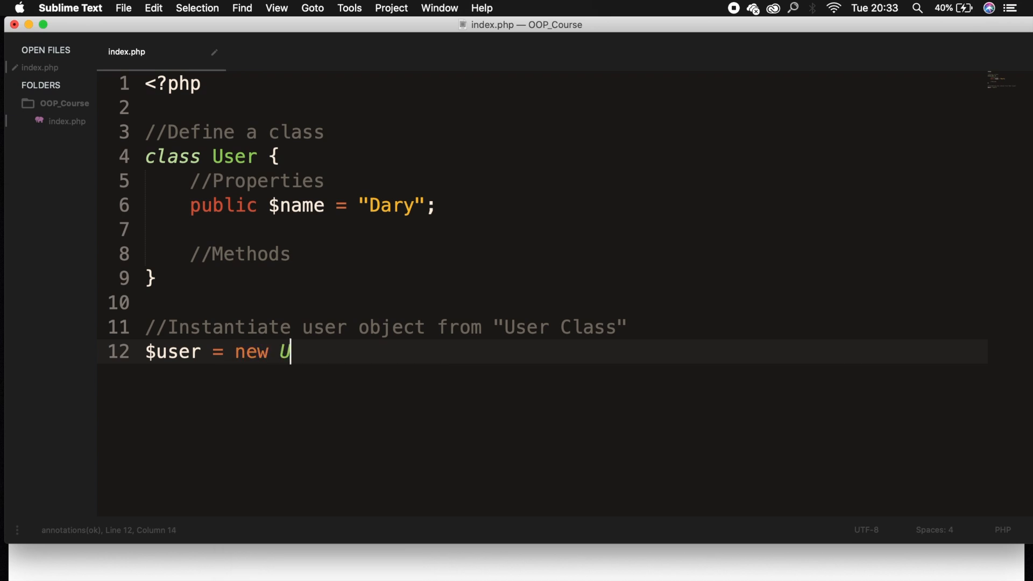
type("ser()")
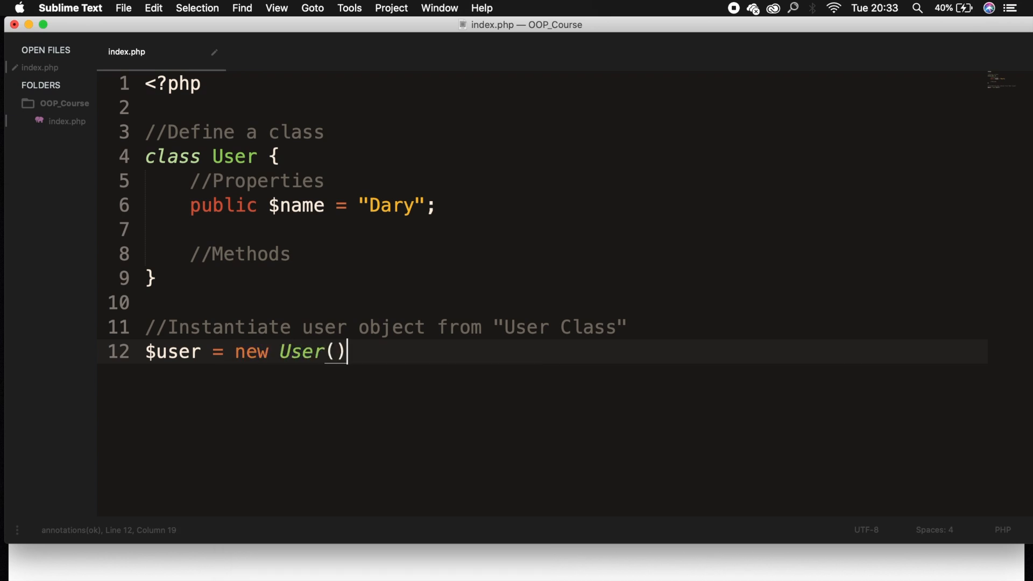
type(";")
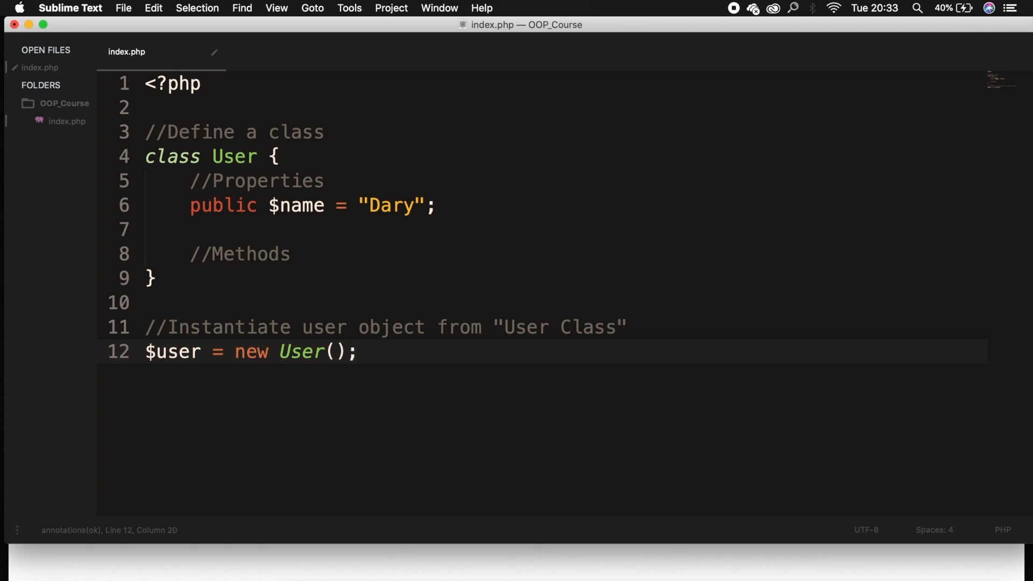
left_click(356, 350)
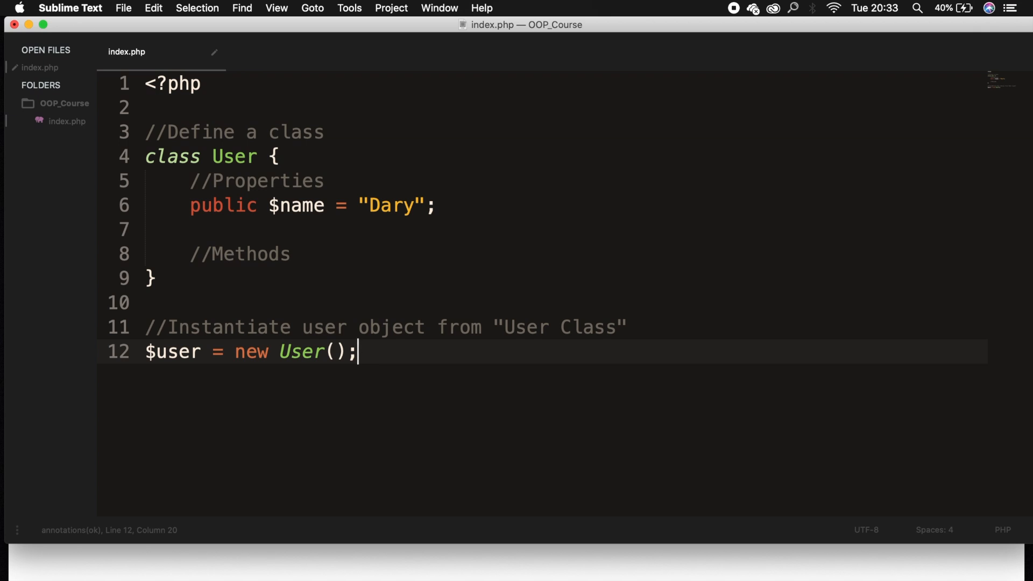
mouse_move(426, 357)
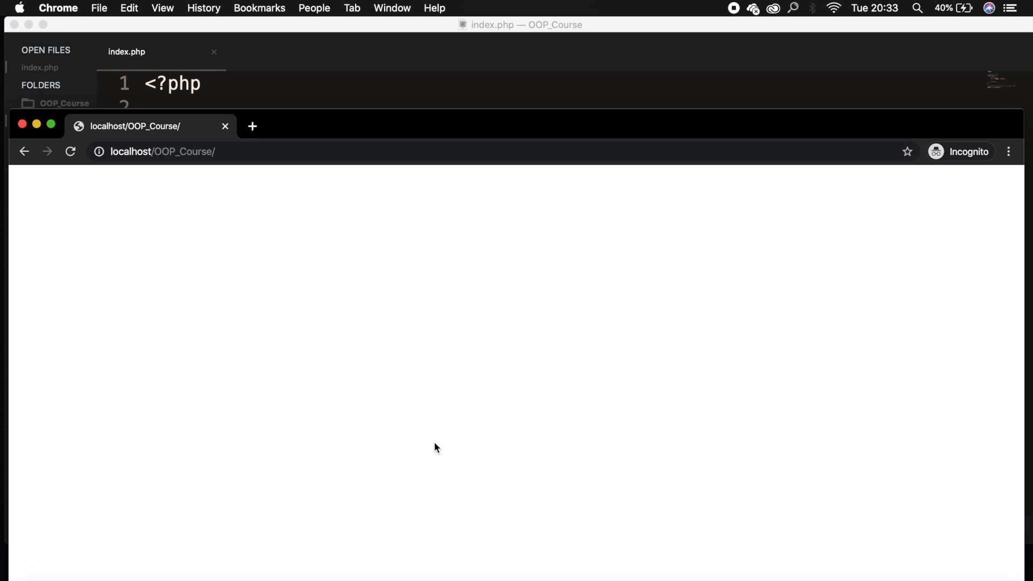
mouse_move(396, 107)
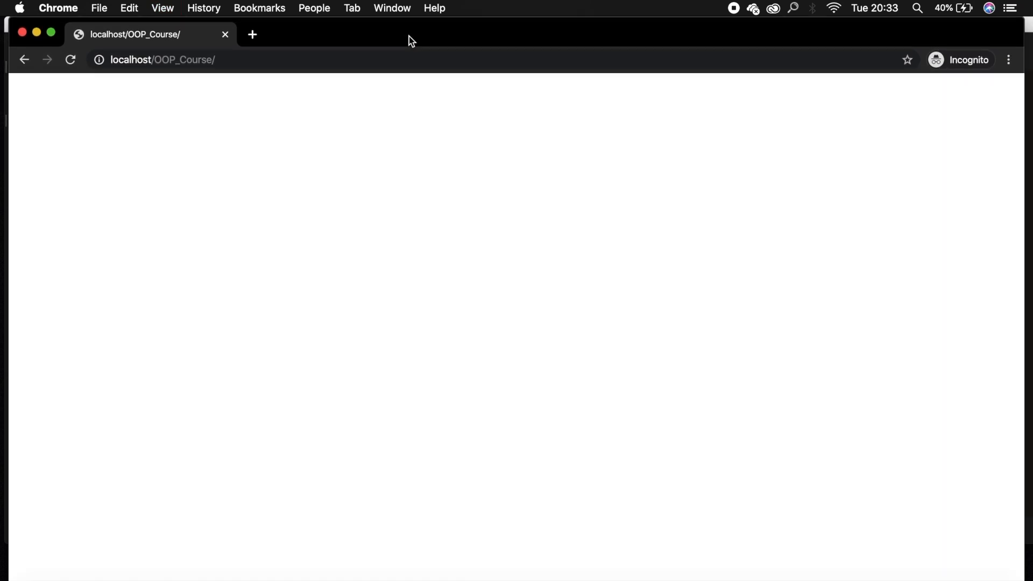
mouse_move(53, 194)
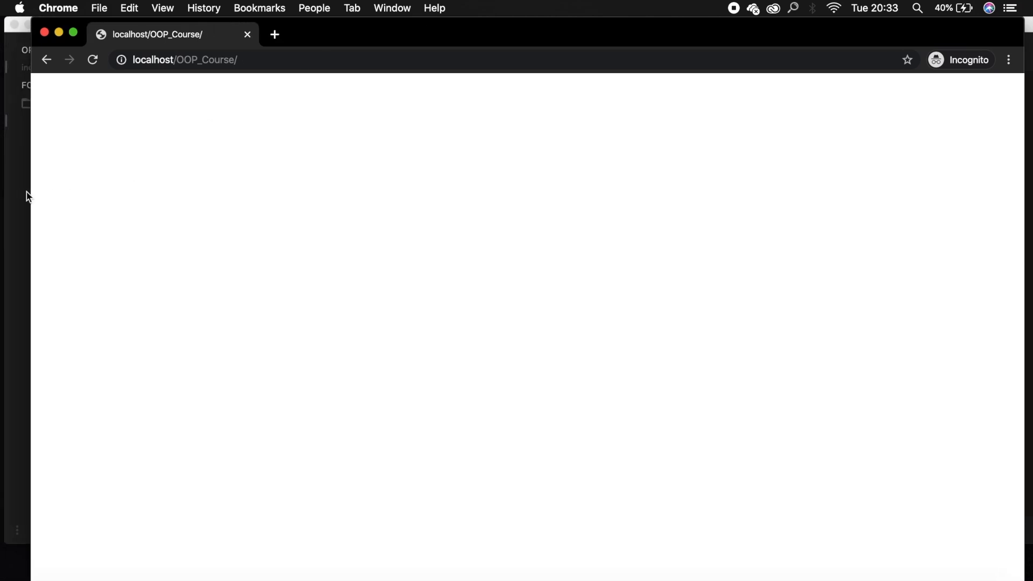
mouse_move(210, 88)
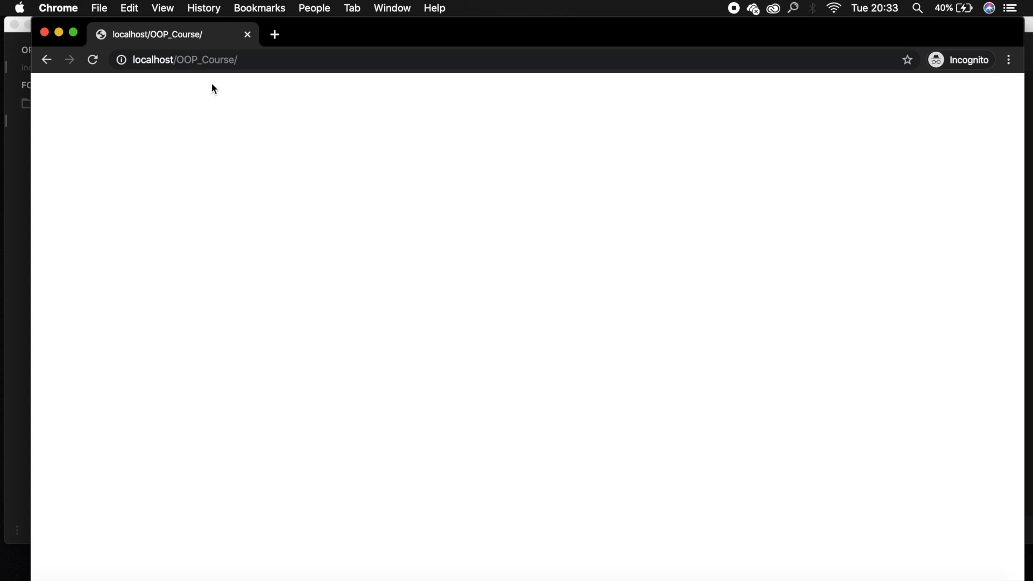
mouse_move(21, 305)
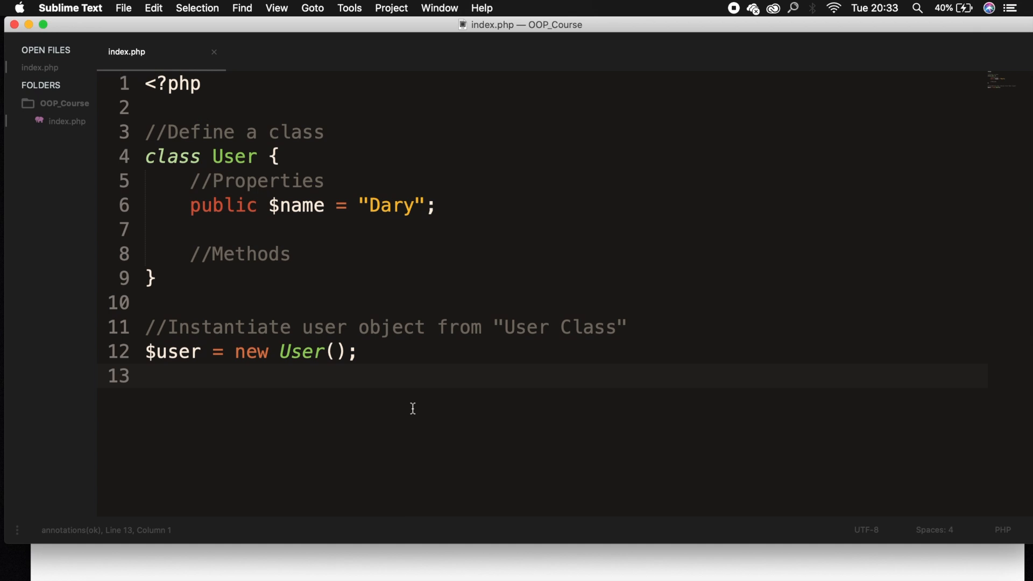
Add echo $user->name; on line 13 so the page prints Dary
double_click(170, 352)
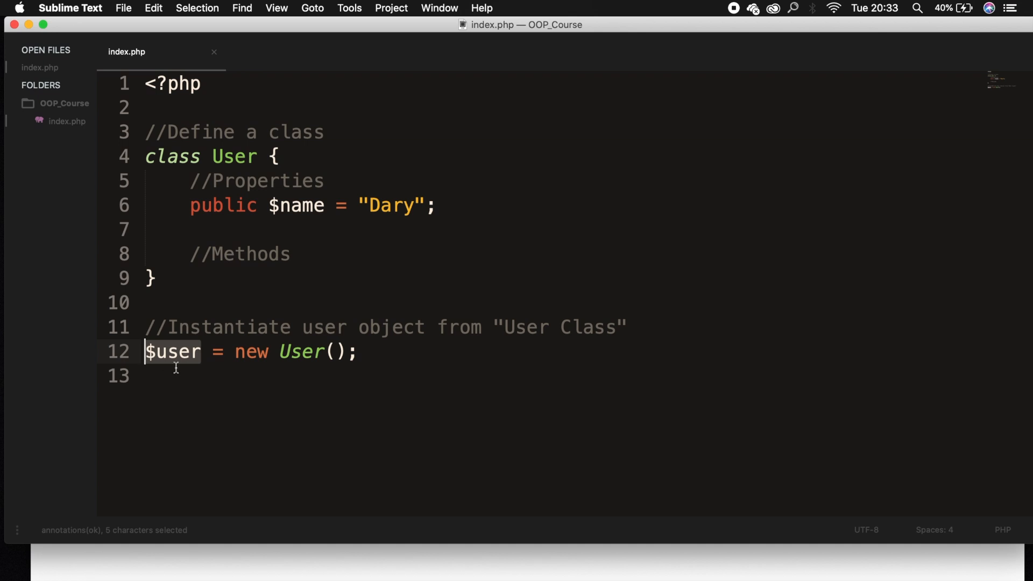
left_click(156, 375)
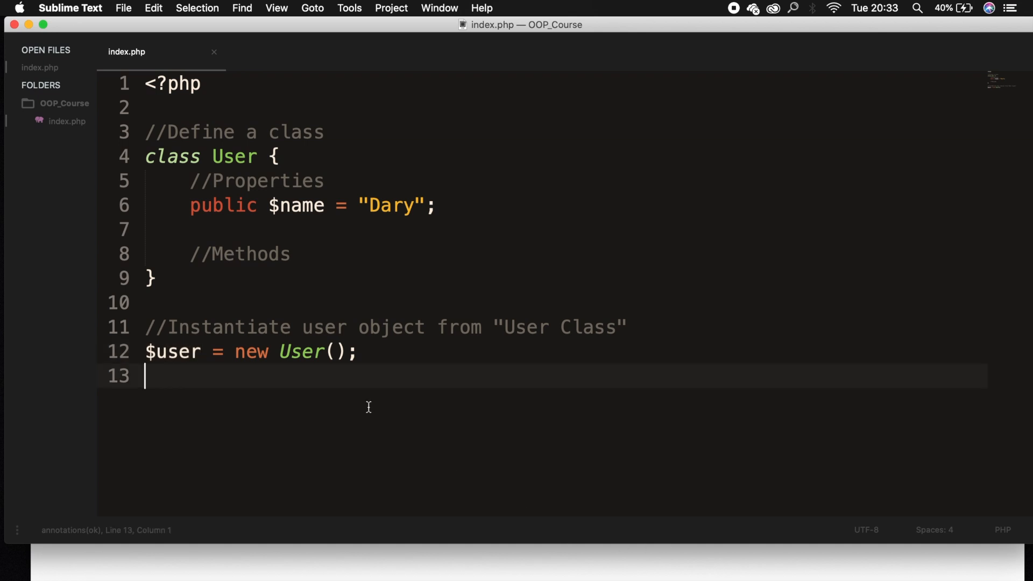
type("e")
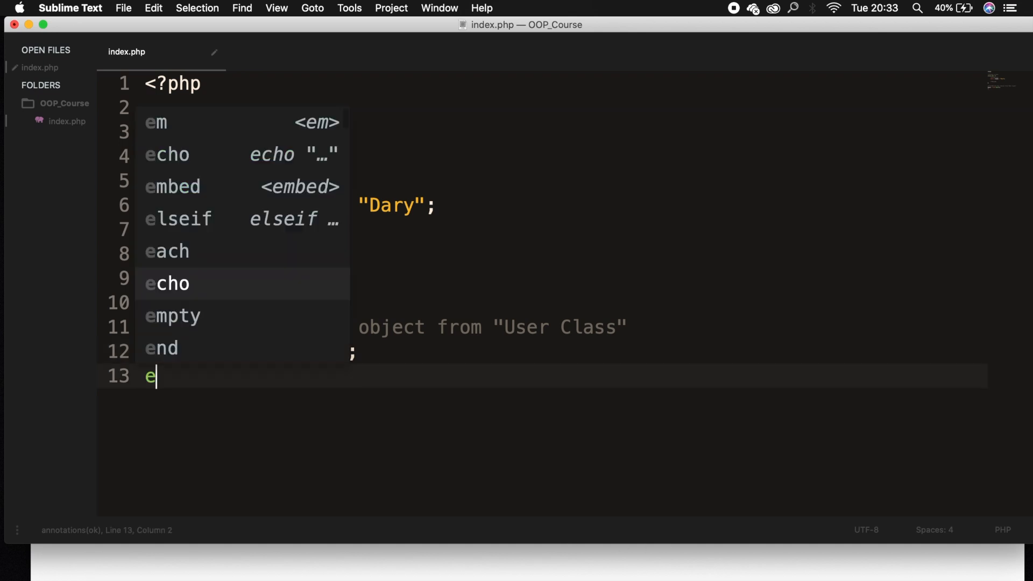
type("cho $user")
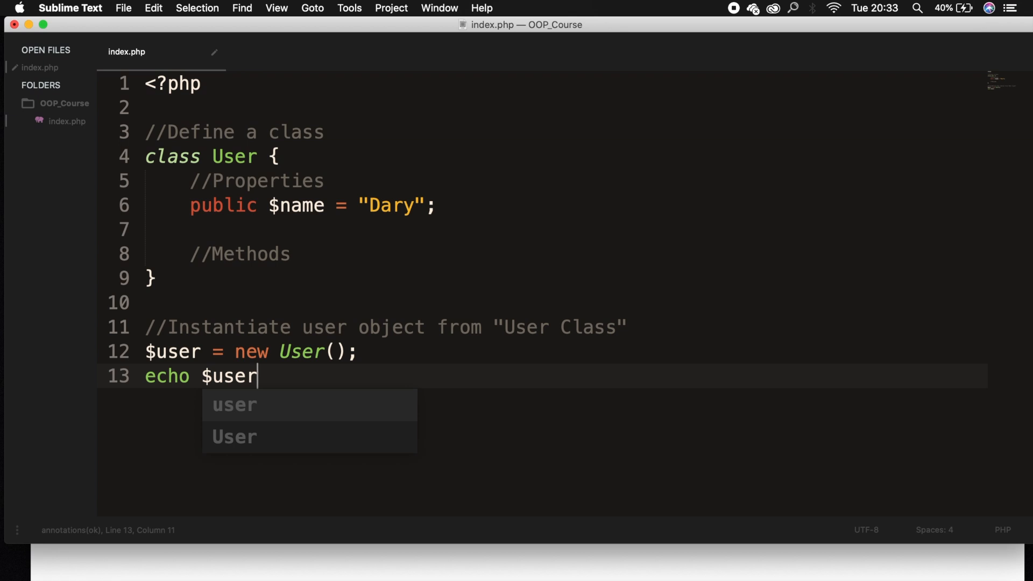
type("->")
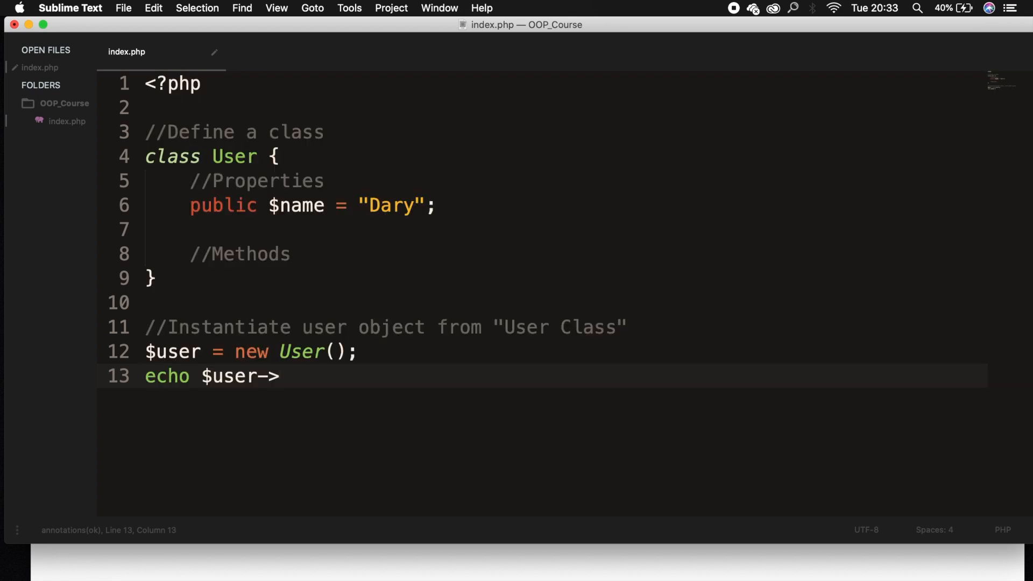
mouse_move(261, 332)
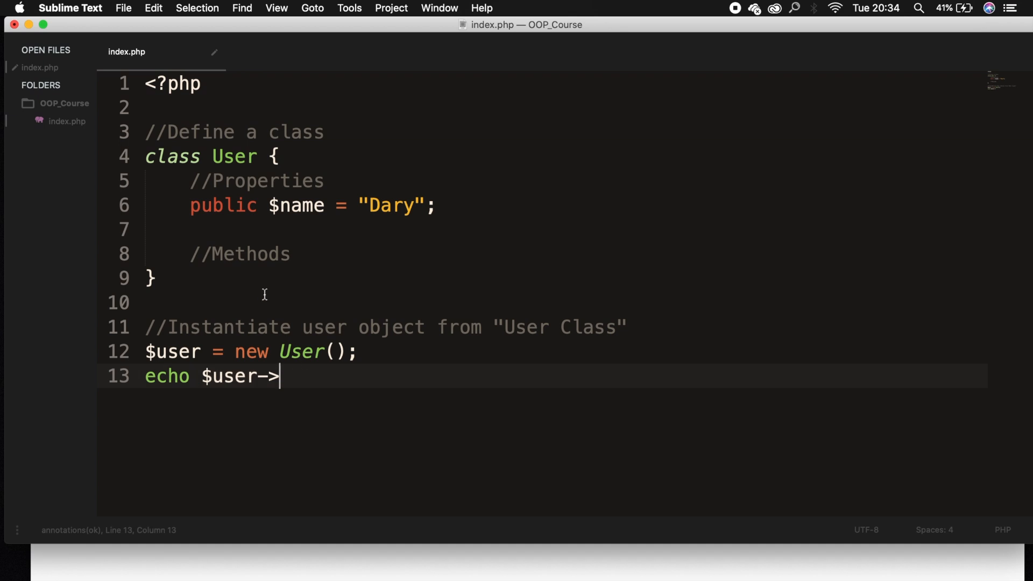
type("name;")
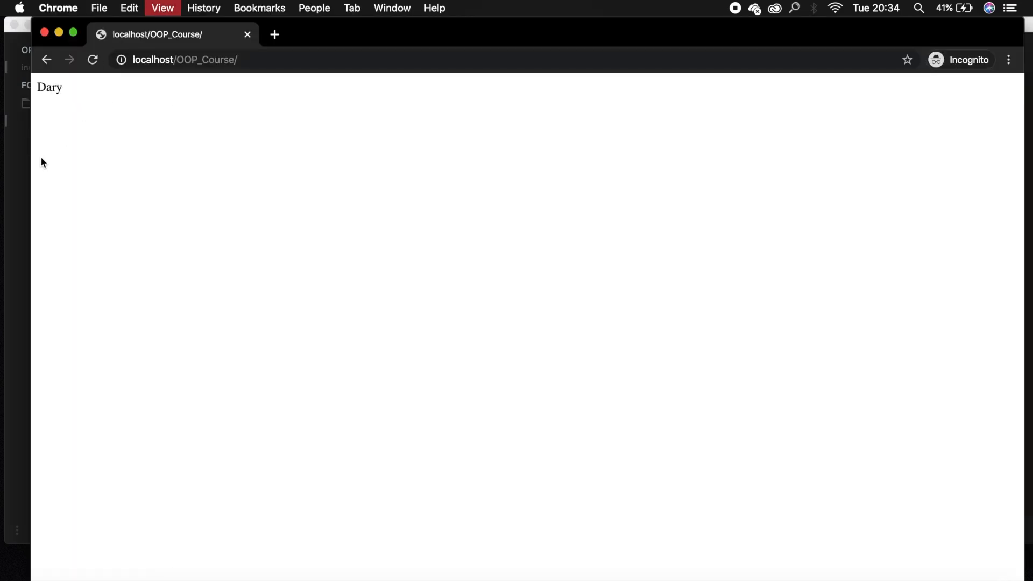
Rename the class property to $namee to trigger an Undefined property notice in Chrome
key("cmd+tab")
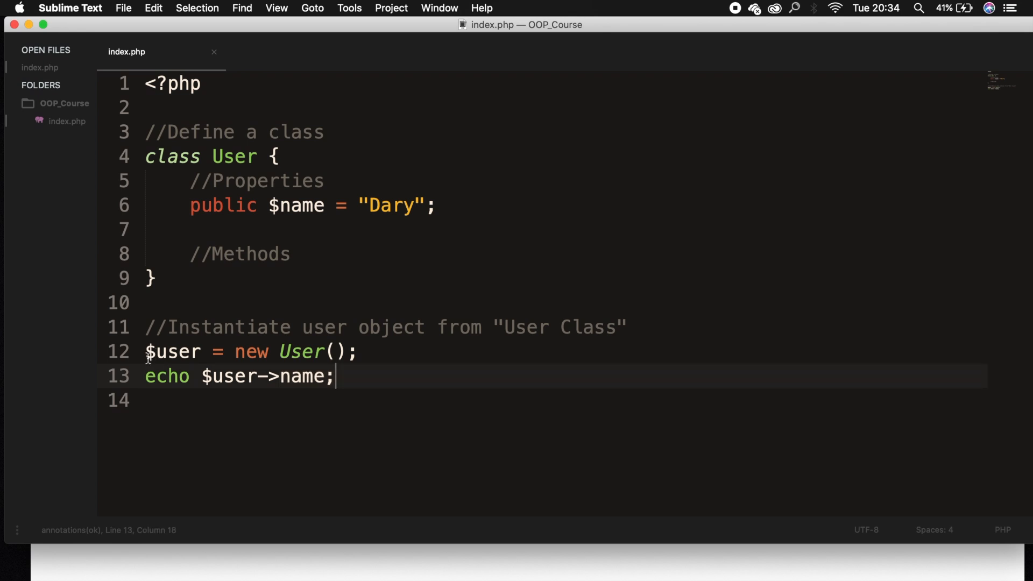
double_click(171, 351)
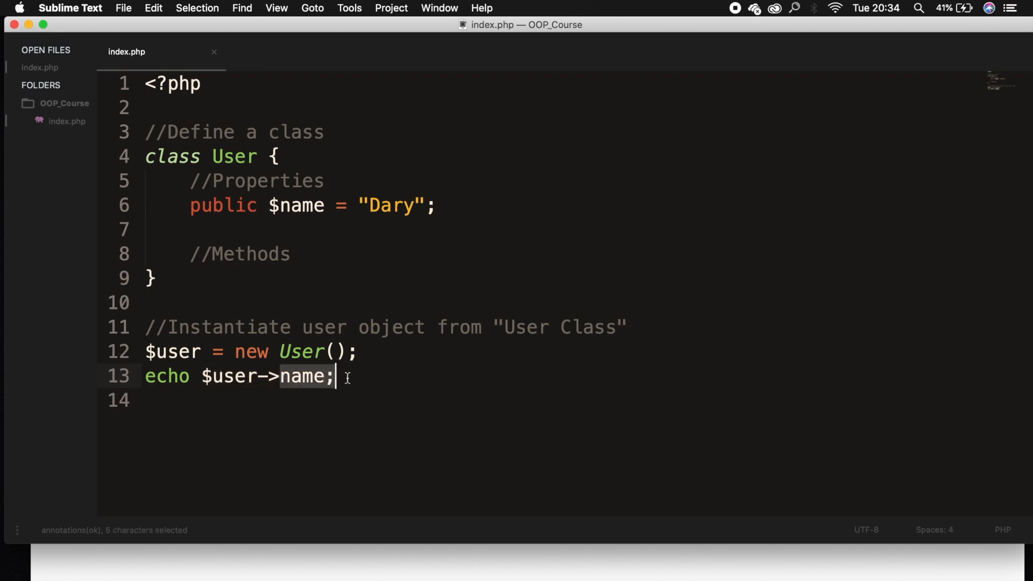
double_click(300, 205)
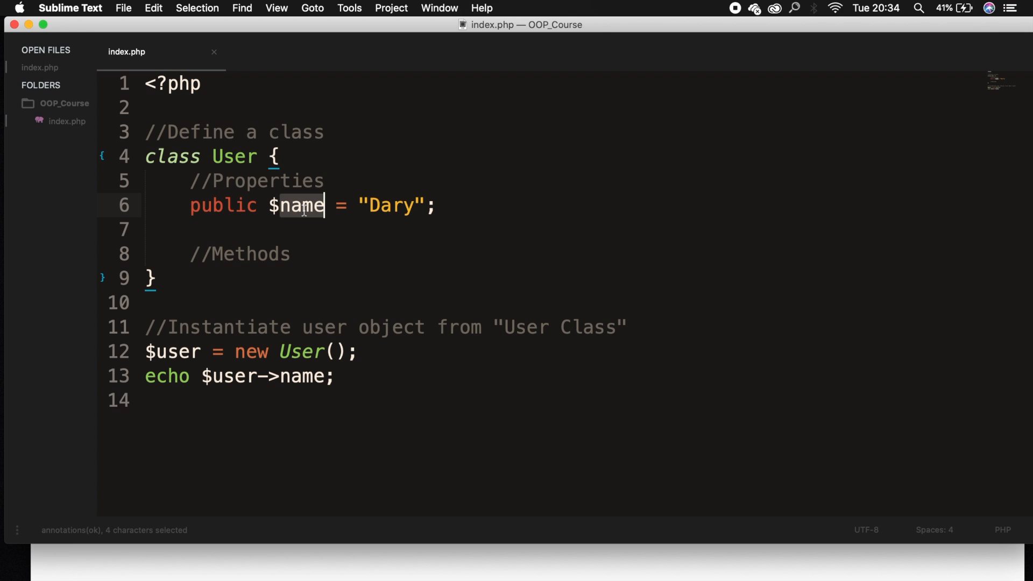
type("e")
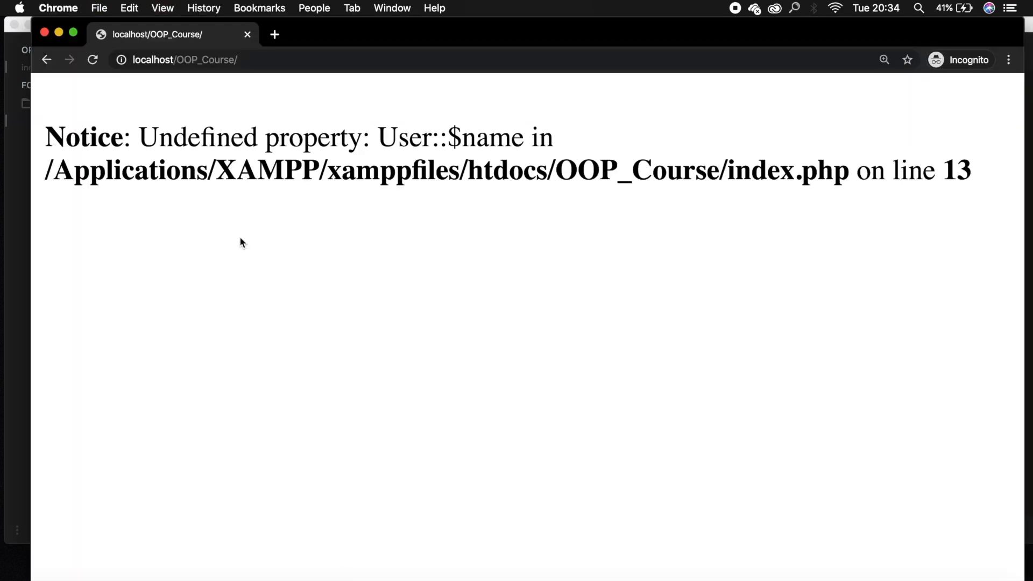
Inspect the Undefined property: User::$name notice, then restore the property to $name
left_click_drag(189, 136, 341, 136)
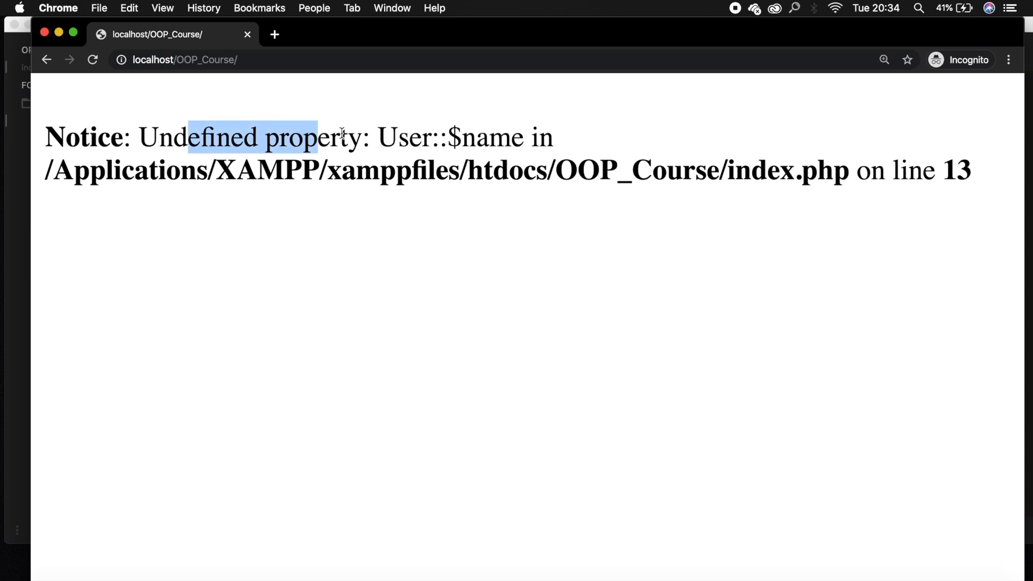
left_click(484, 146)
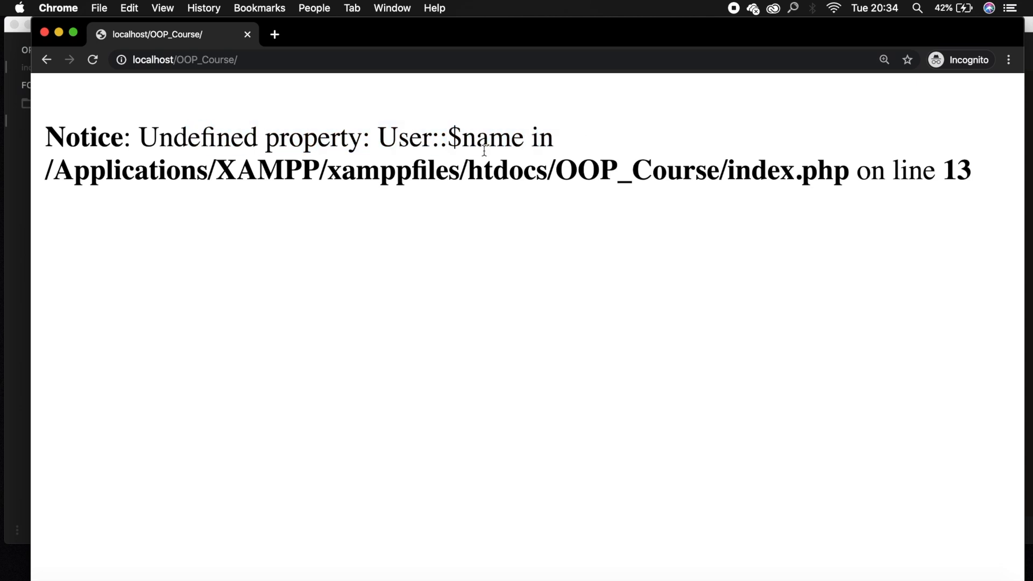
key("cmd+tab")
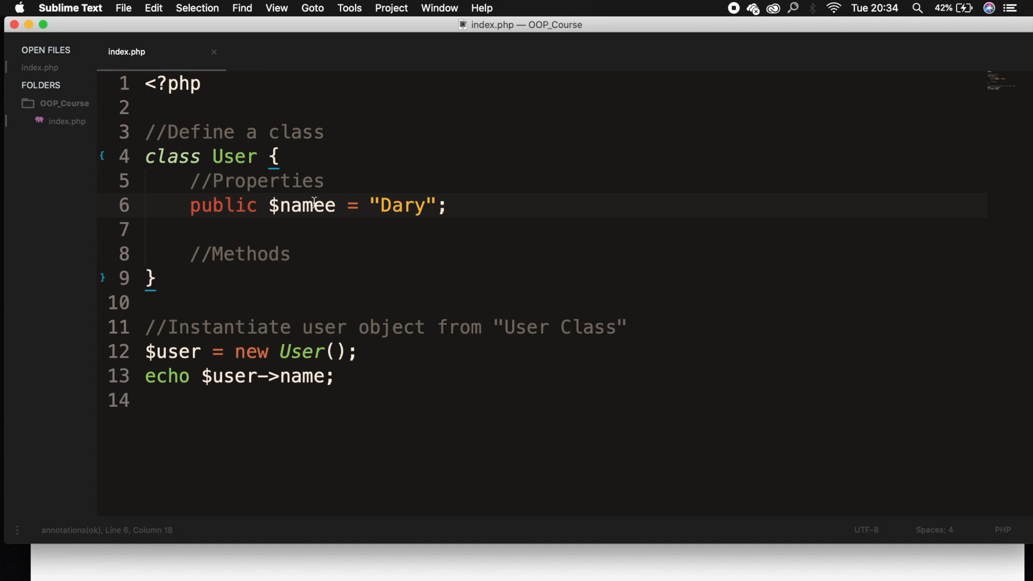
key("backspace")
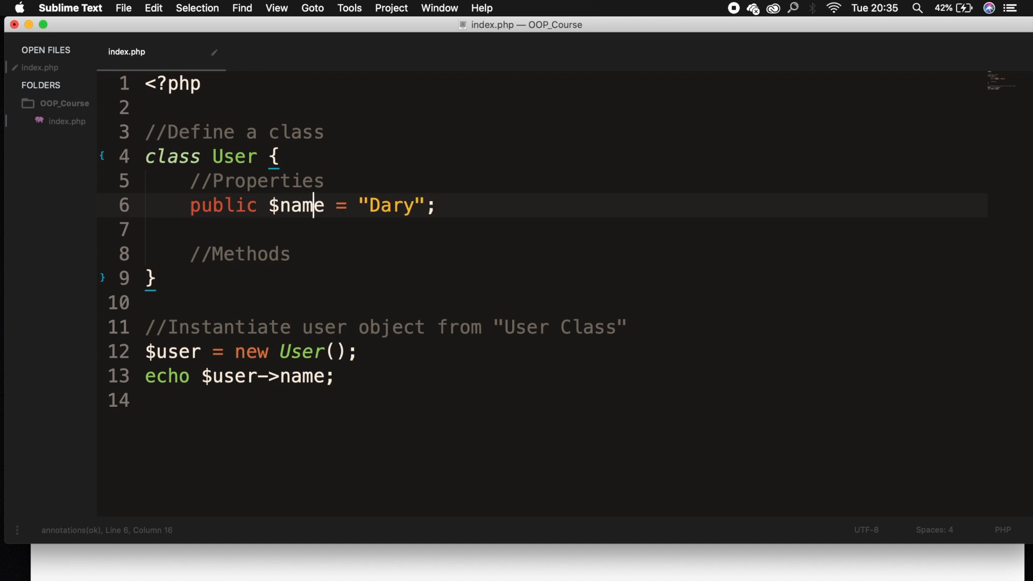
mouse_move(226, 74)
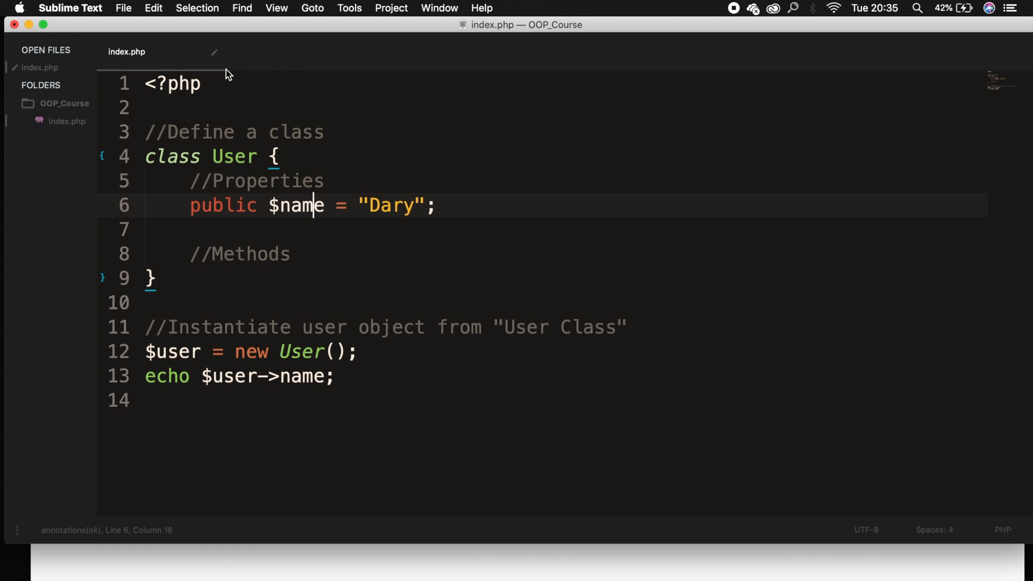
Add public function sayHello() returning "Hello" under the Methods comment
left_click(292, 254)
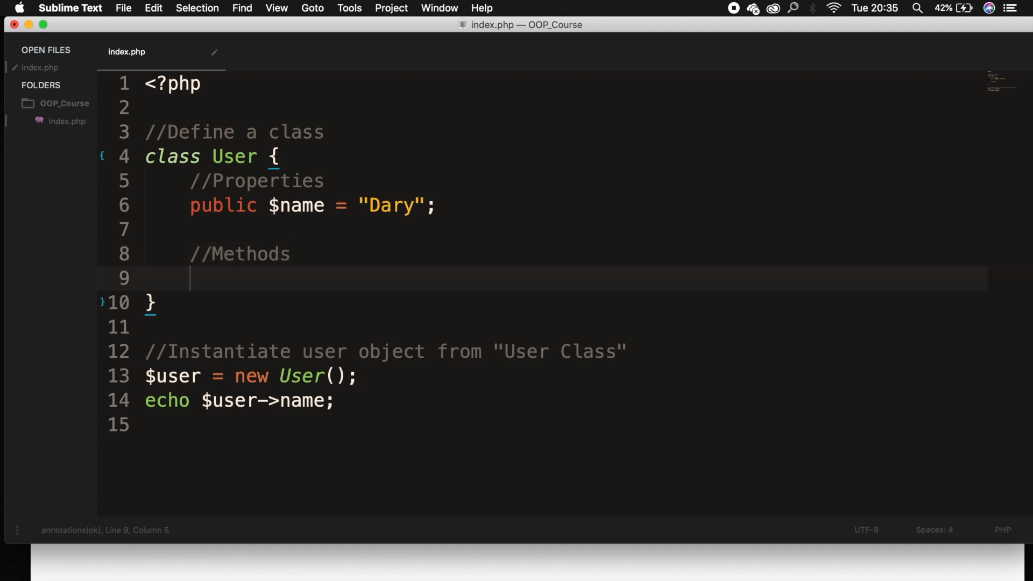
type("public function")
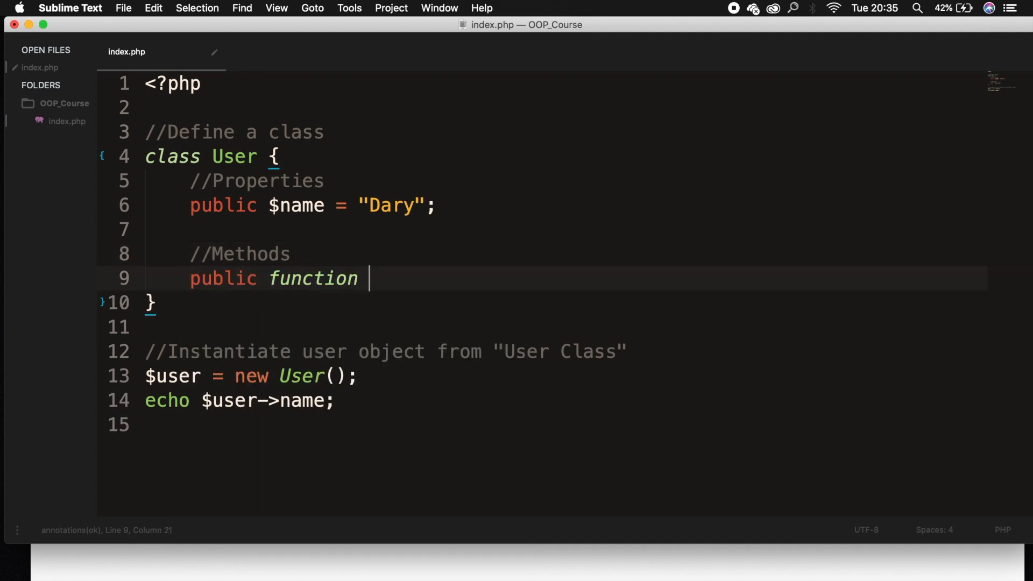
mouse_move(357, 279)
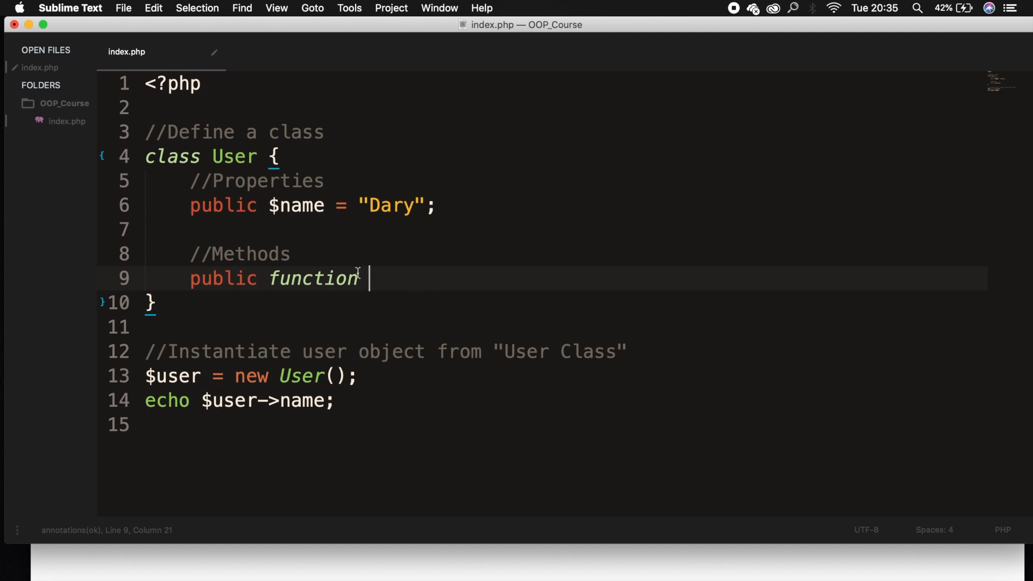
mouse_move(280, 256)
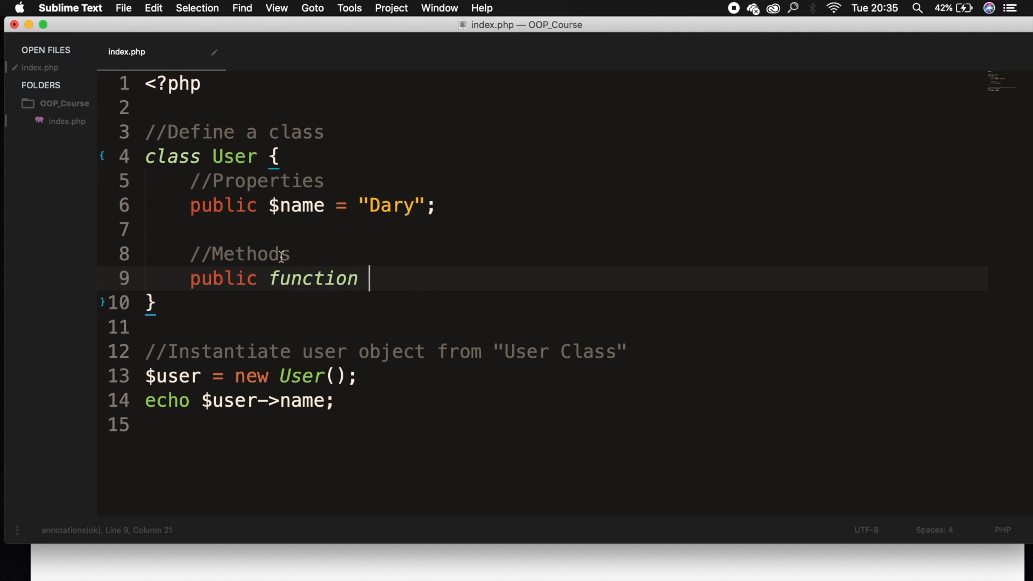
mouse_move(588, 395)
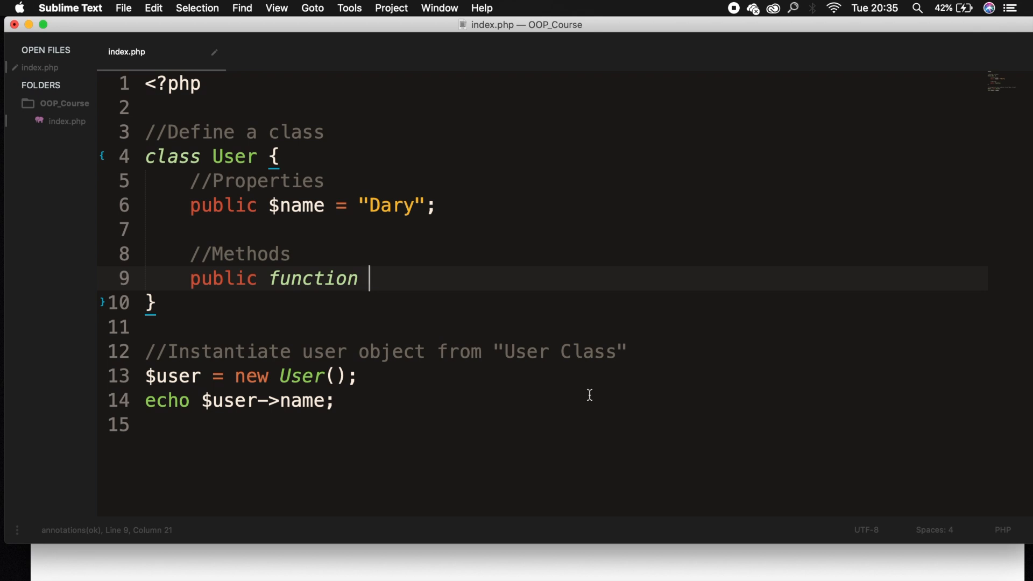
type("sayHello")
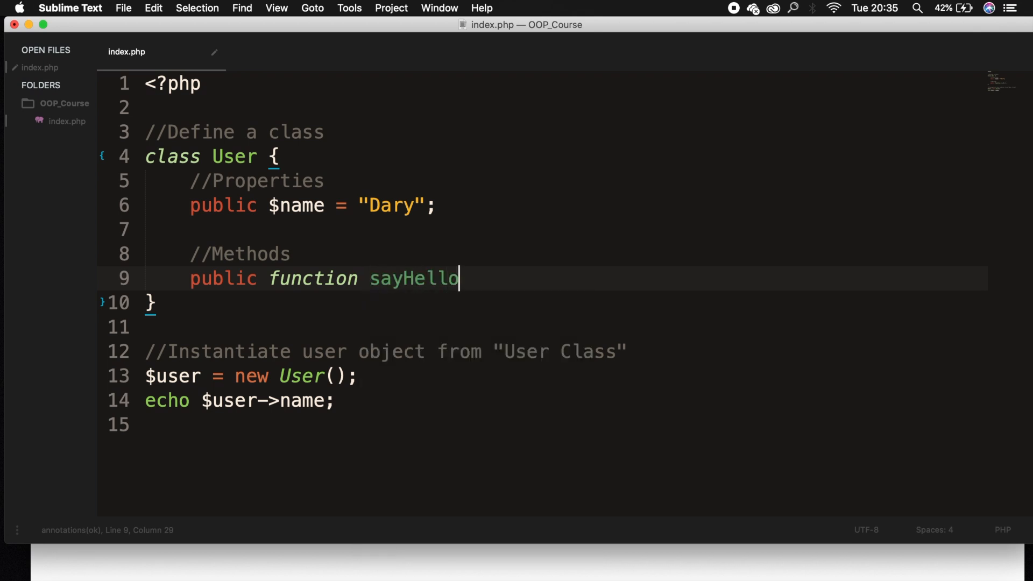
type("() {")
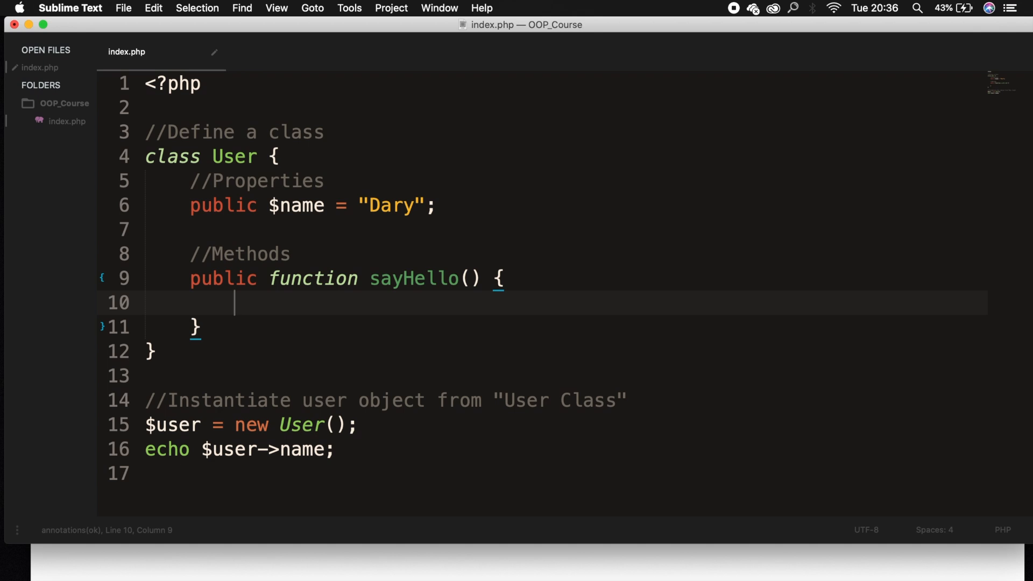
type("return \"H\"")
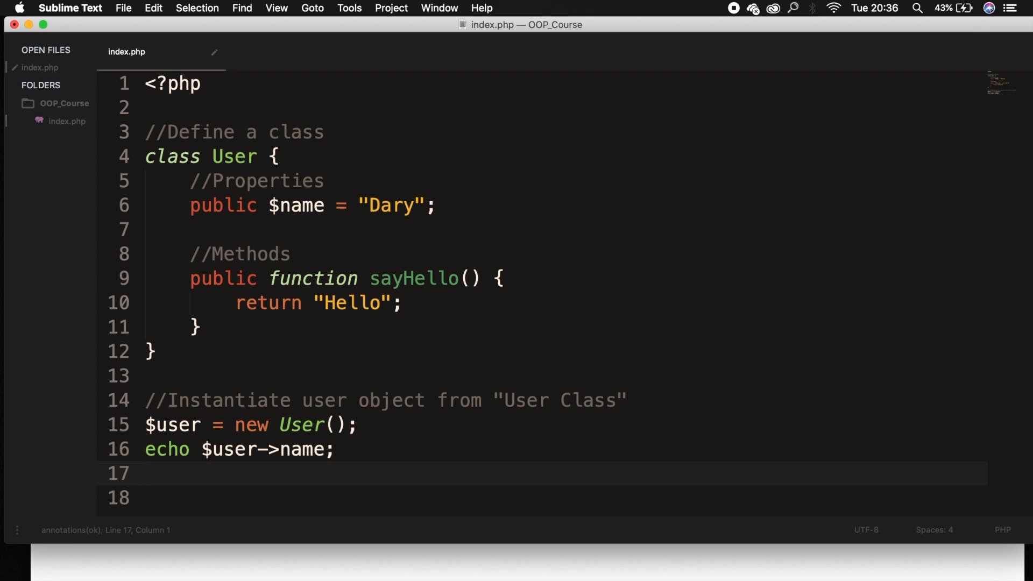
Echo $user->sayHello(); on line 17 so the page prints DaryHello
type("echo $user->")
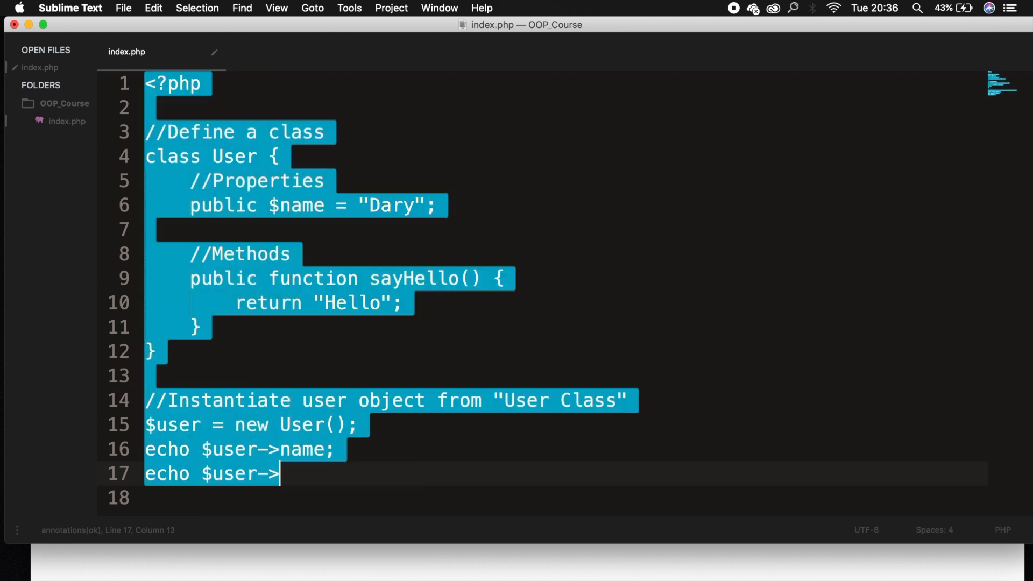
left_click(277, 473)
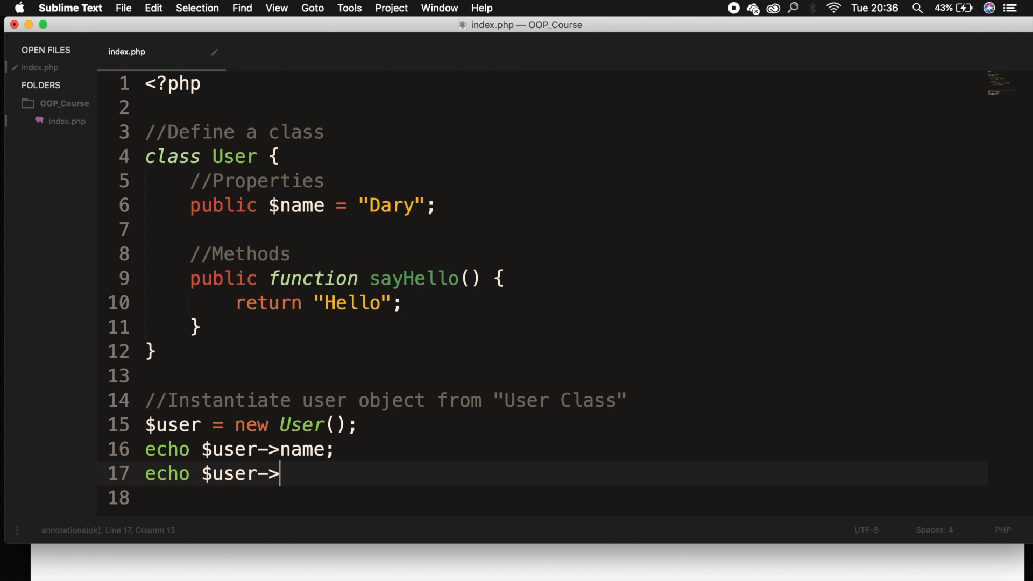
type("sayH")
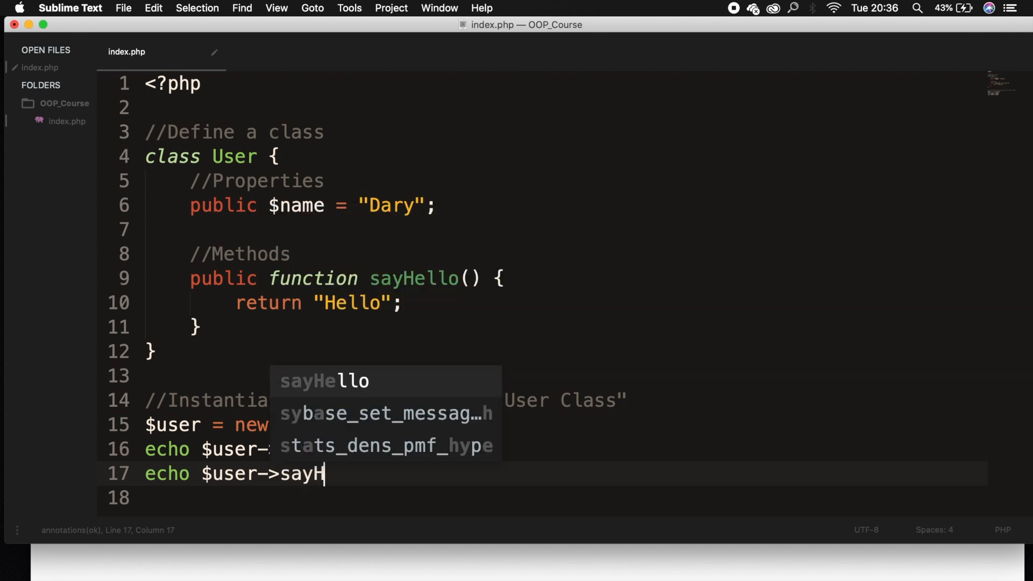
key("Tab")
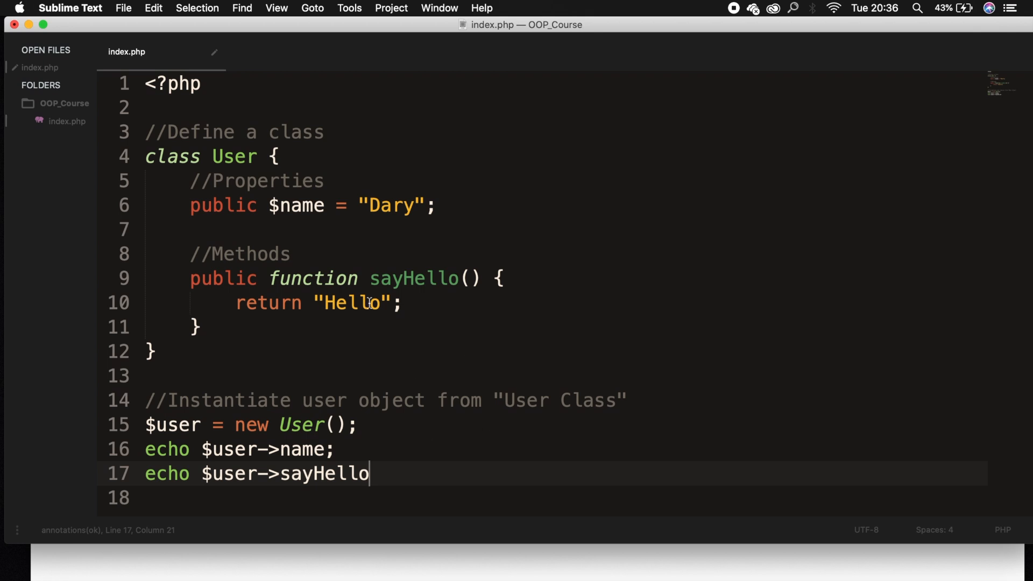
type("();")
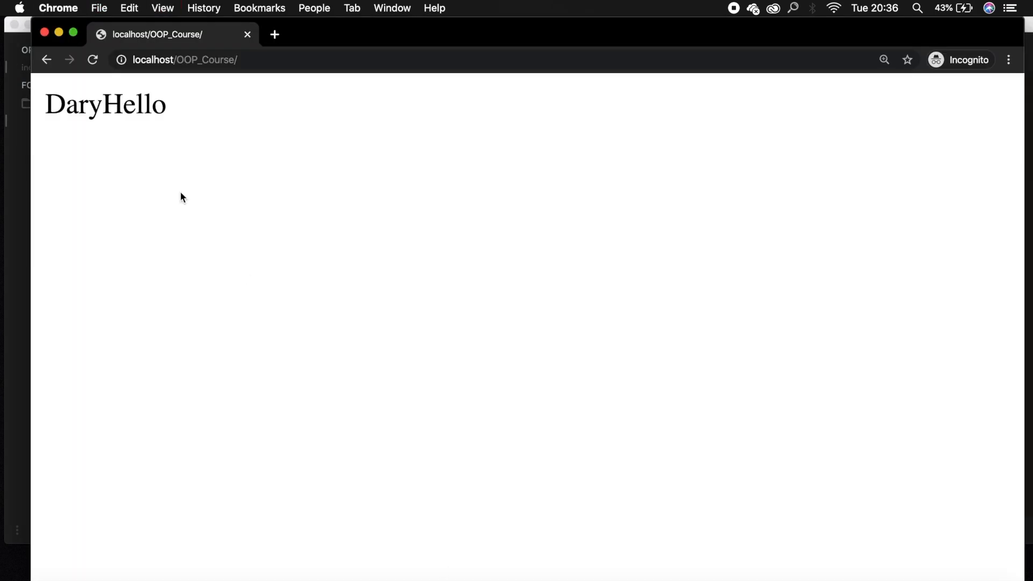
Check DaryHello in Chrome, then echo "<br>" between the name and sayHello echoes
double_click(131, 106)
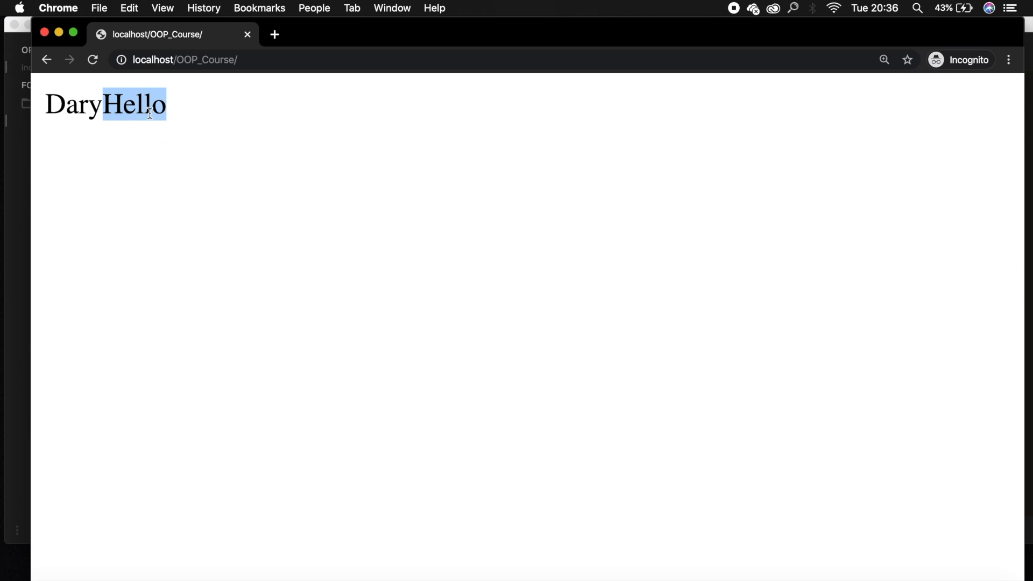
mouse_move(700, 420)
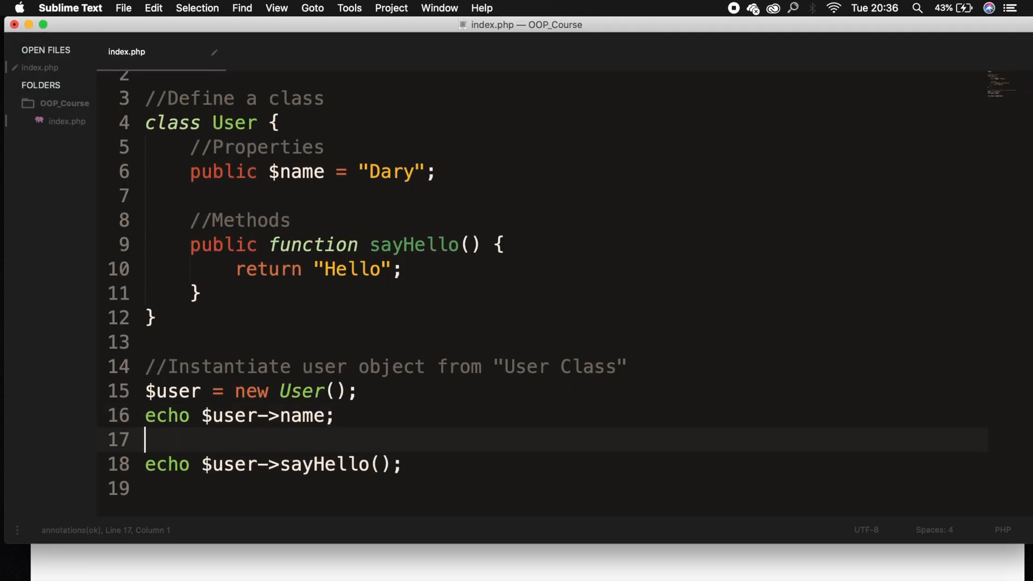
type("echo \"<br>\";")
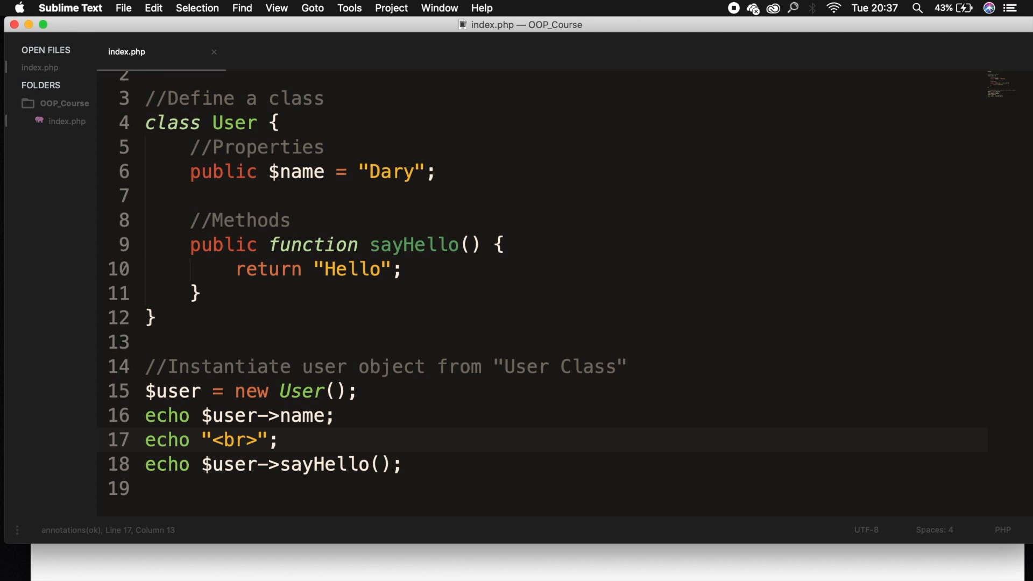
left_click(156, 415)
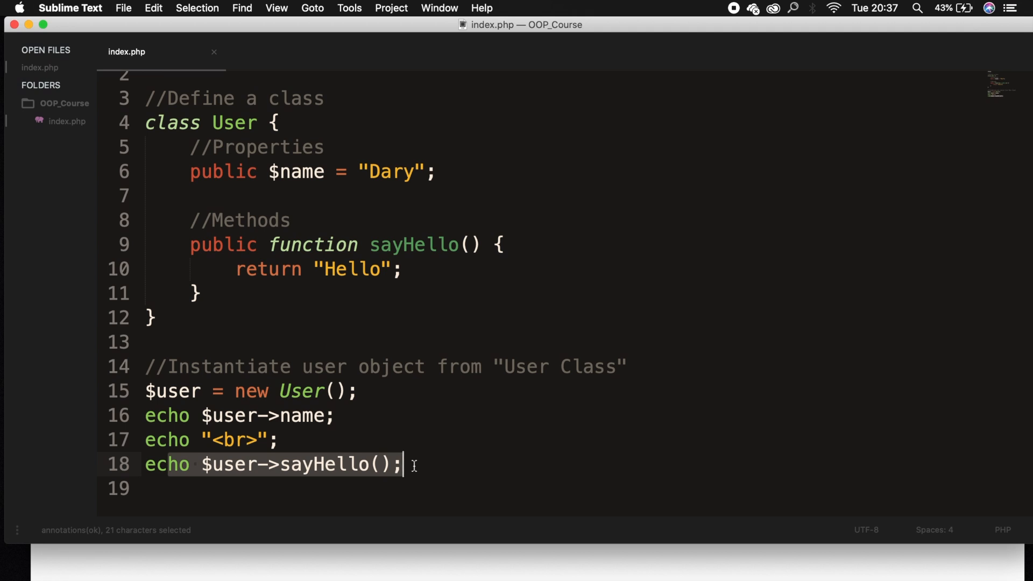
mouse_move(330, 284)
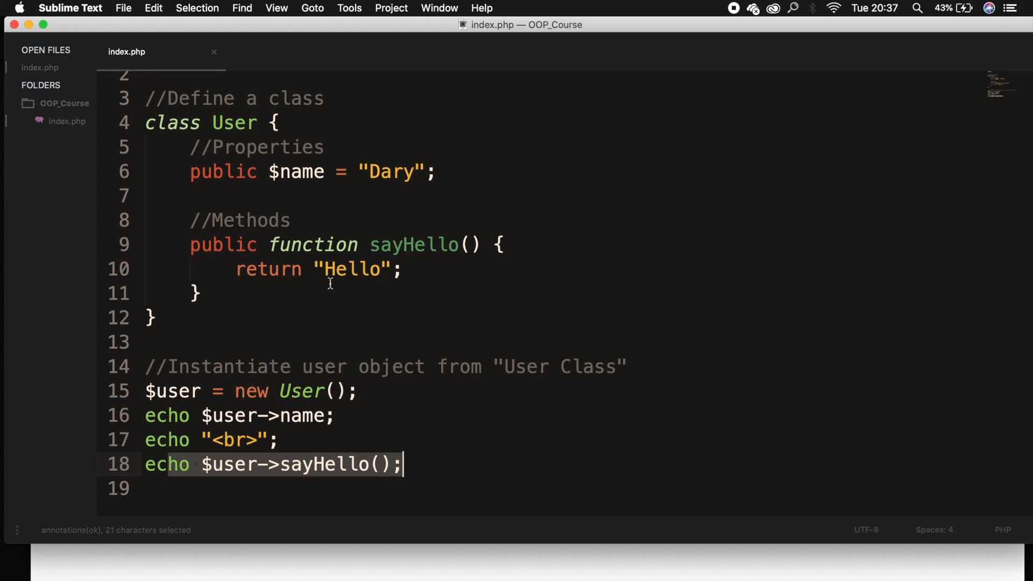
Make sayHello return $this->name . " Hello" and save index.php
left_click(313, 269)
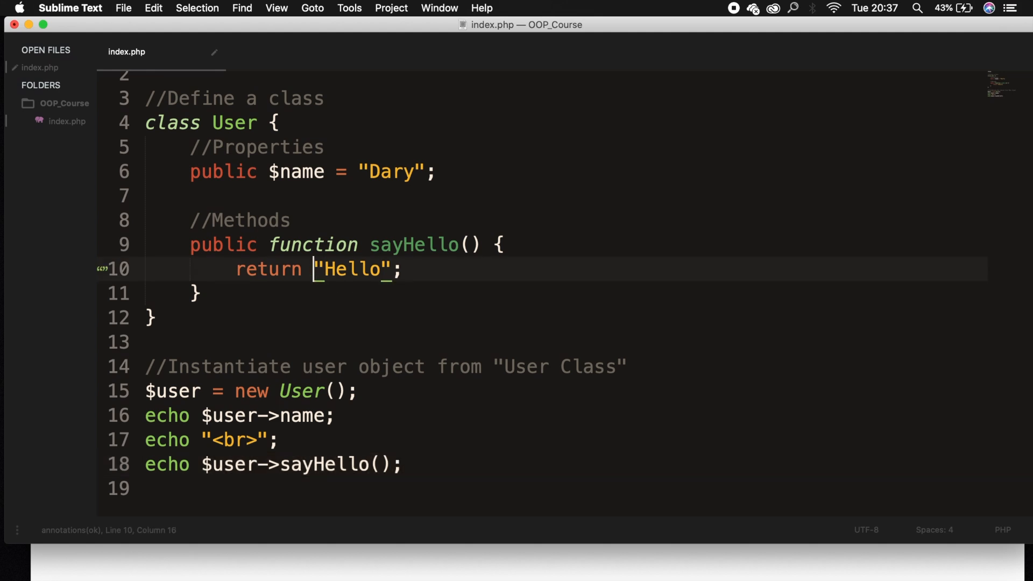
type("$")
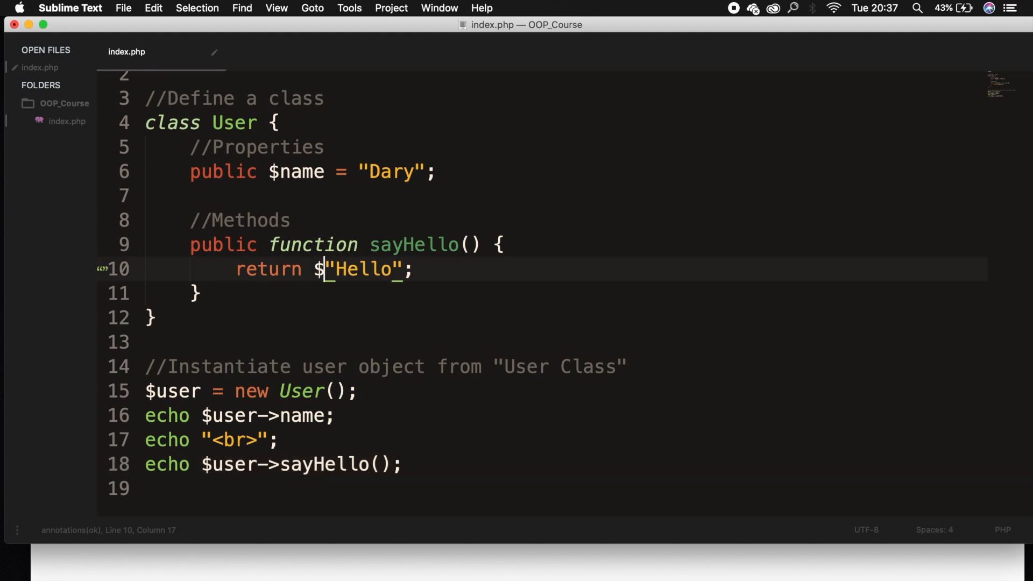
type("this->")
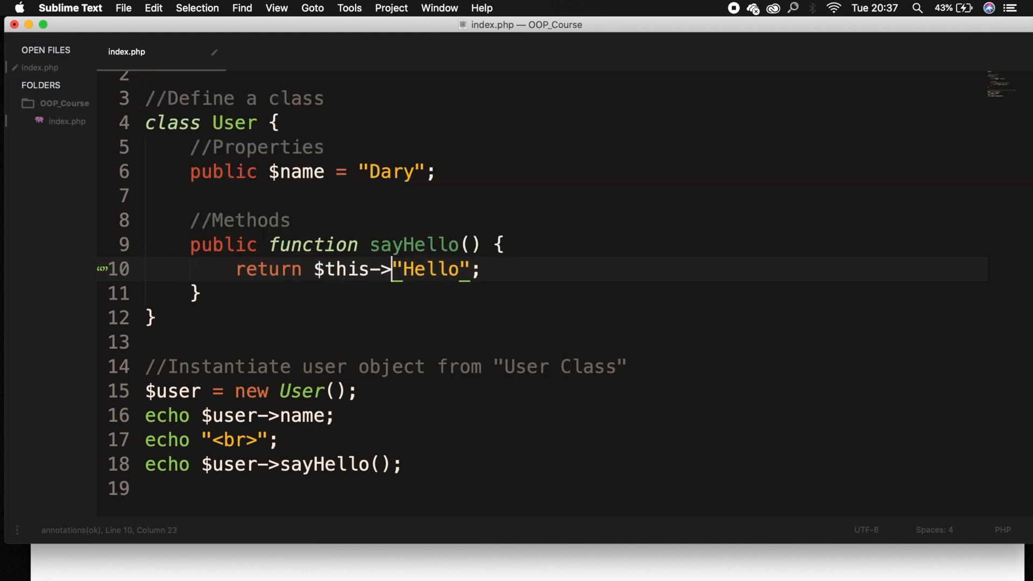
type("name .")
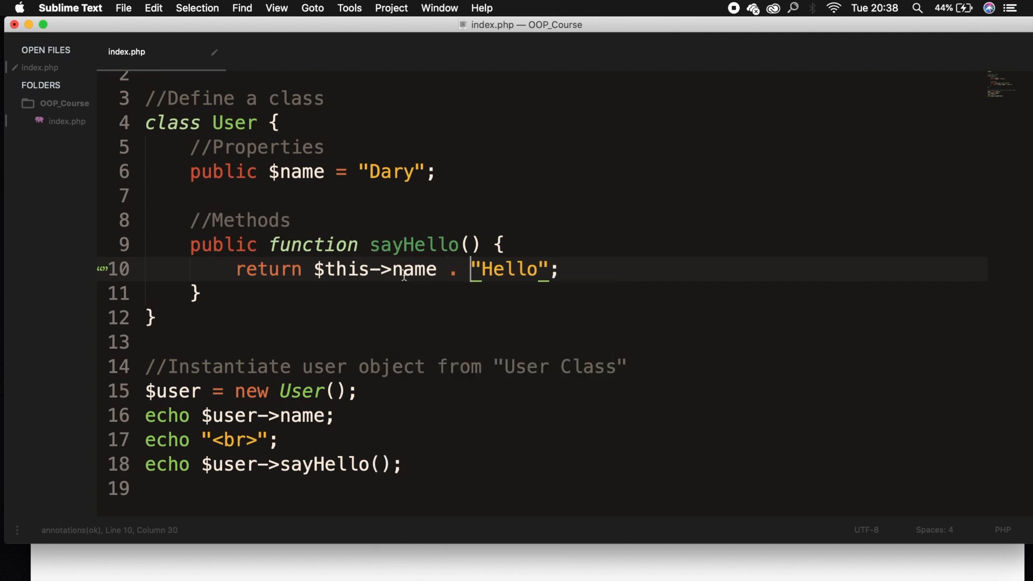
mouse_move(365, 303)
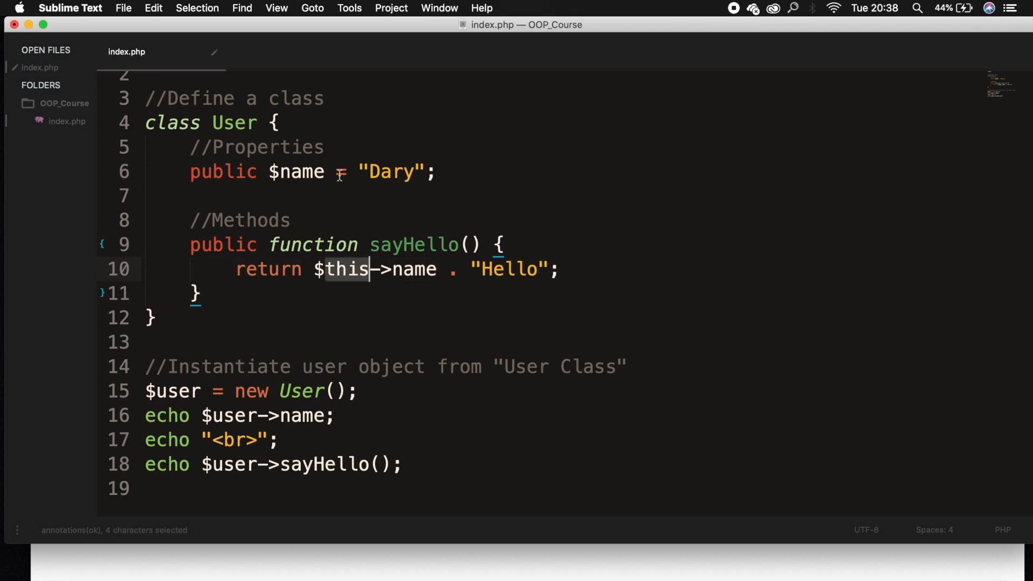
key("cmd+s")
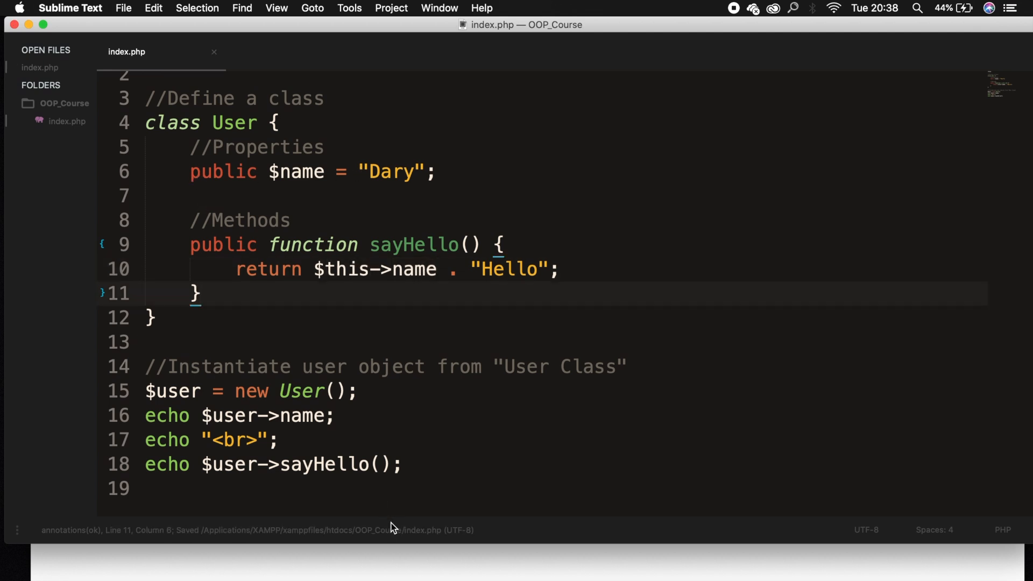
Comment out echo $user->name and change the string to " says Hello"
type("//")
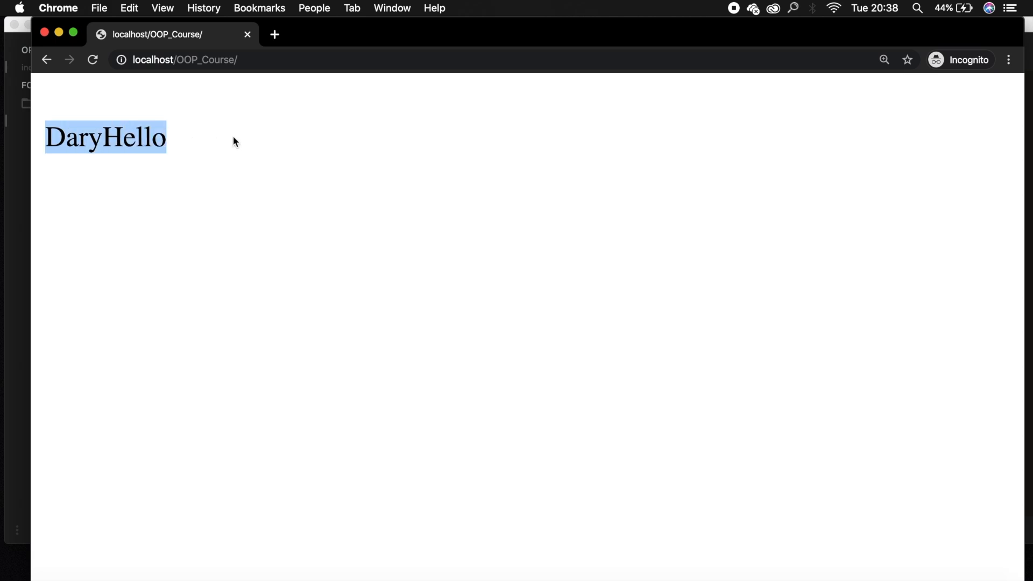
mouse_move(20, 449)
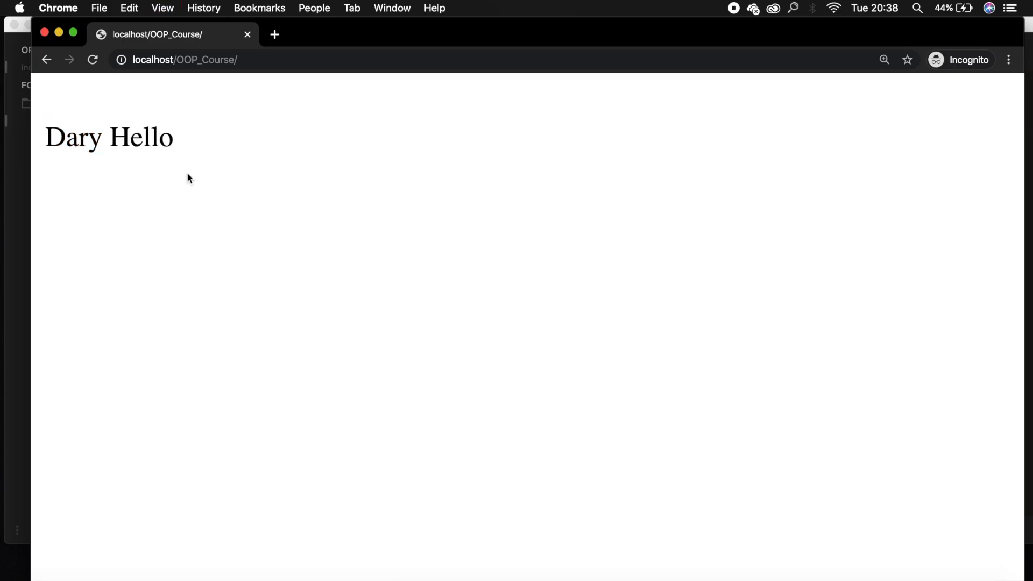
key("cmd+tab")
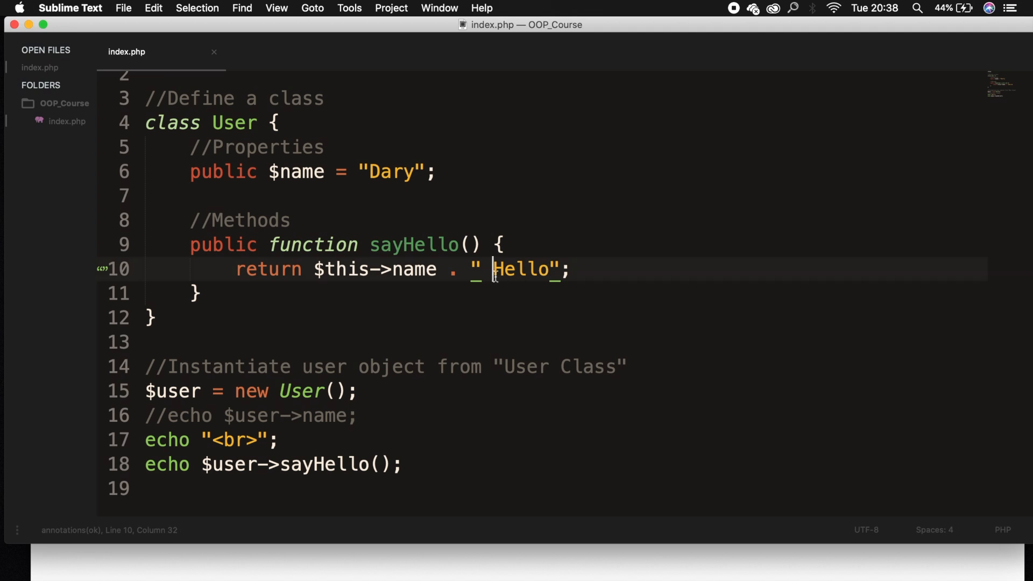
type("says")
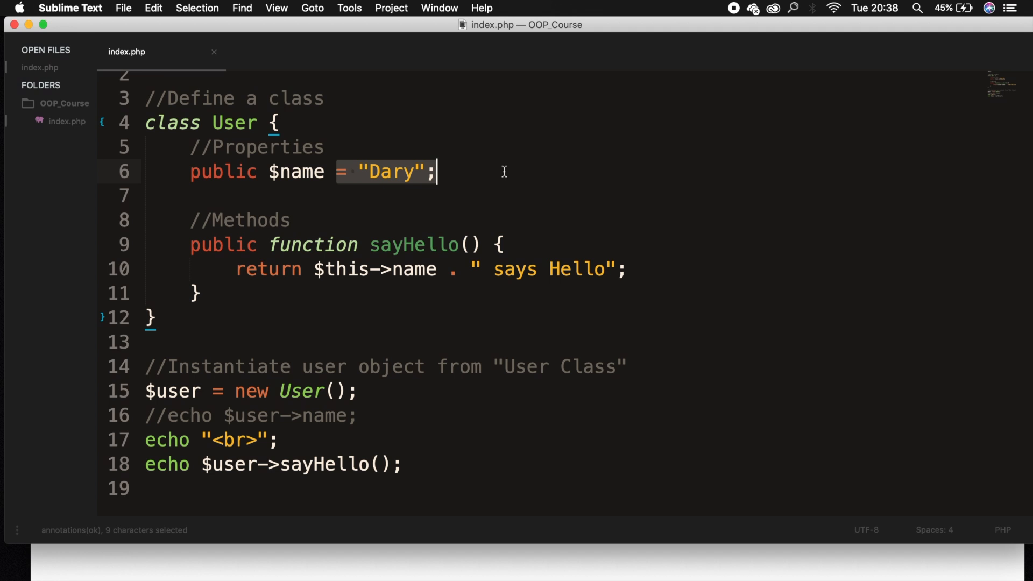
Remove the "Dary" default from the $name property and save
key("delete")
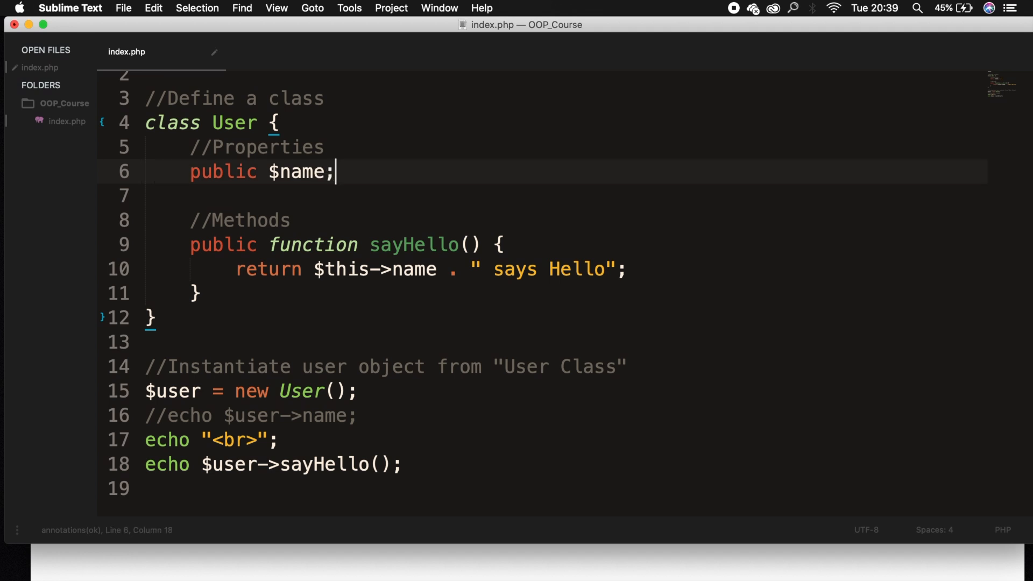
key("cmd+s")
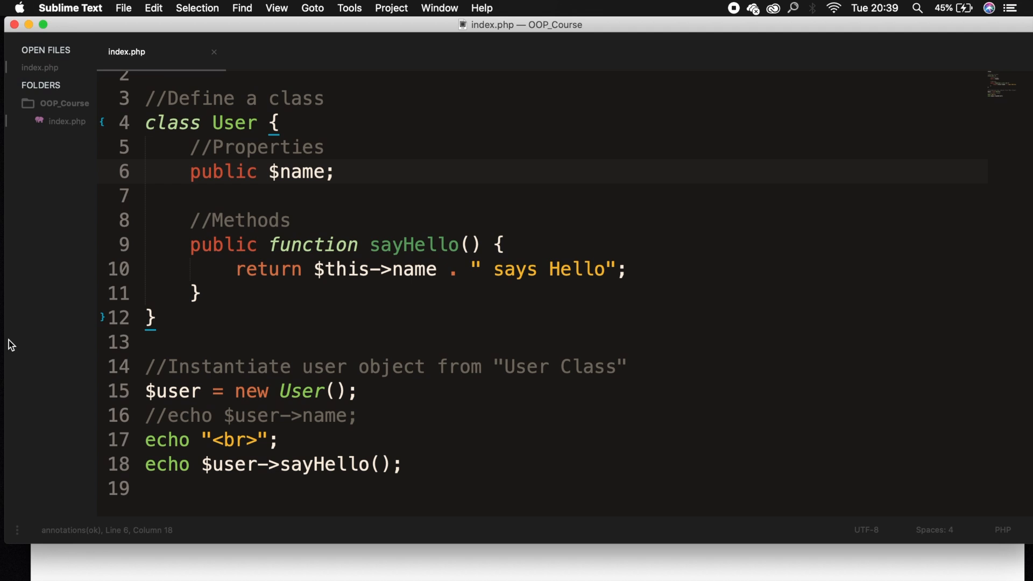
mouse_move(364, 172)
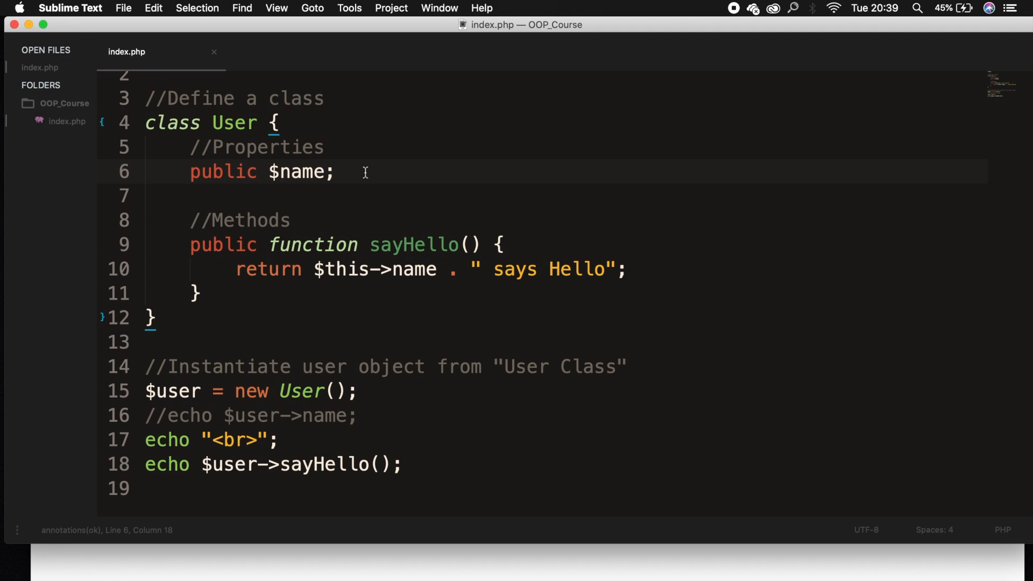
mouse_move(15, 34)
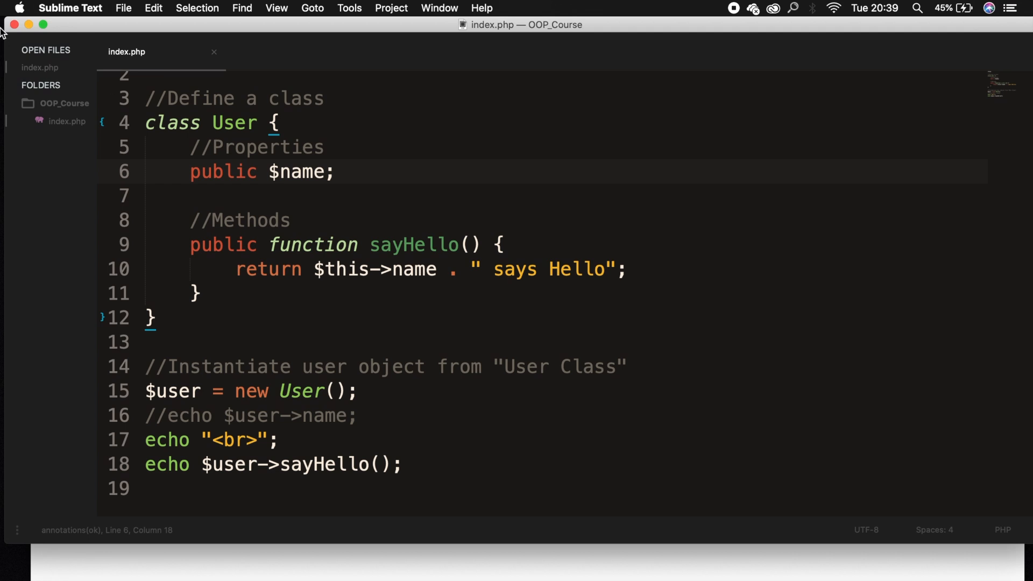
double_click(223, 172)
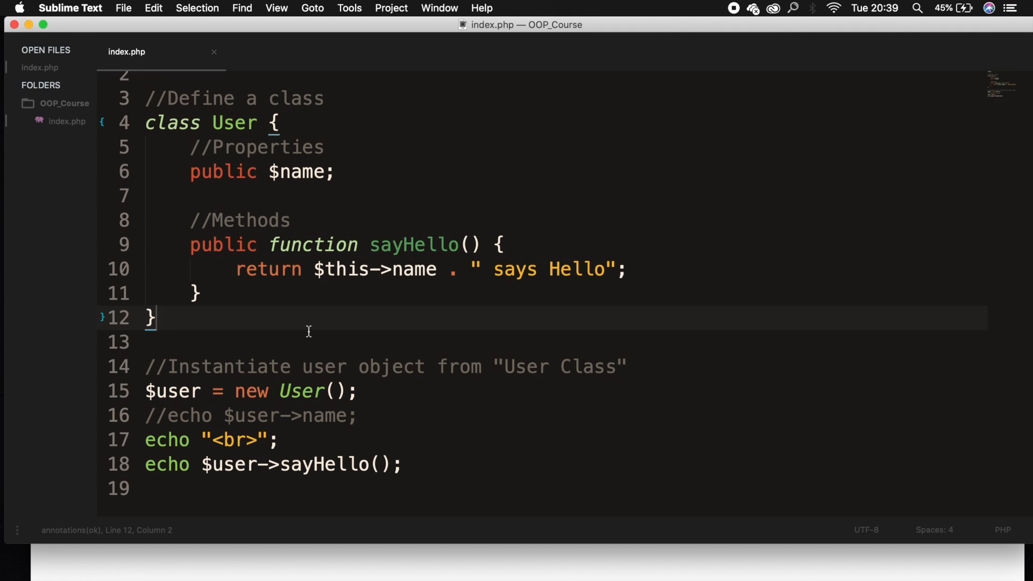
Assign $user->name = "Dary"; after instantiation and confirm Dary says Hello in Chrome
left_click(360, 391)
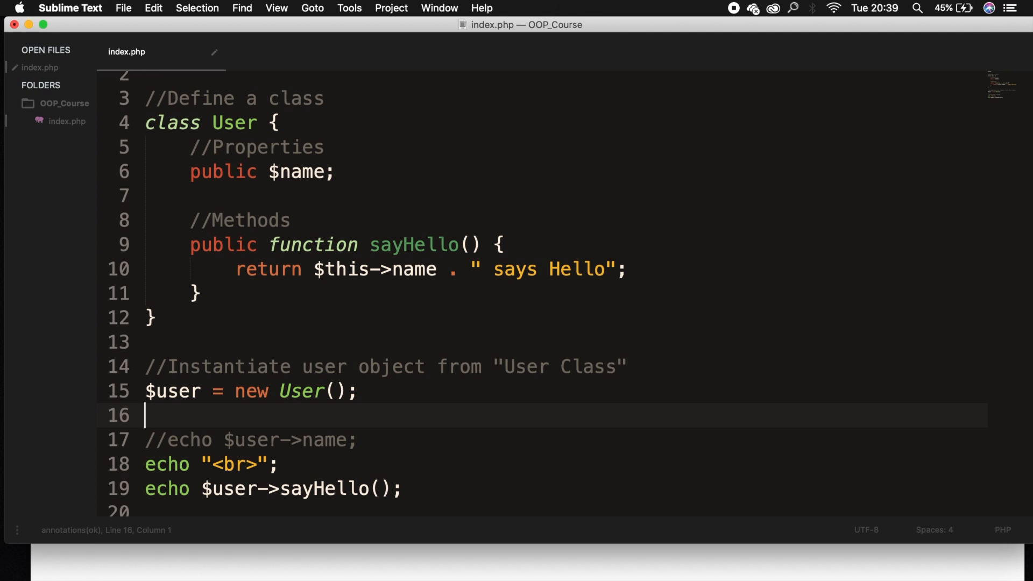
type("$user")
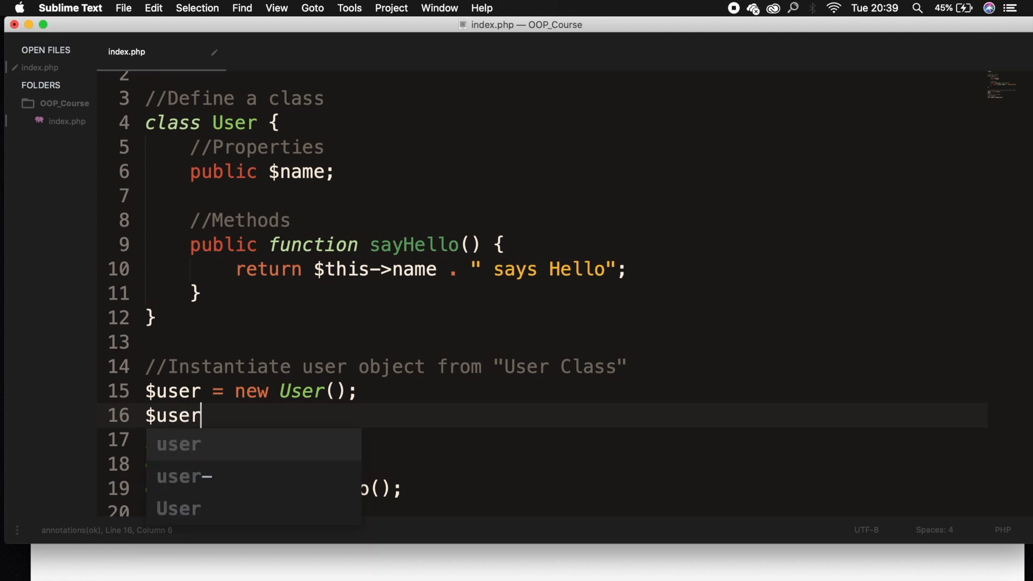
type("->")
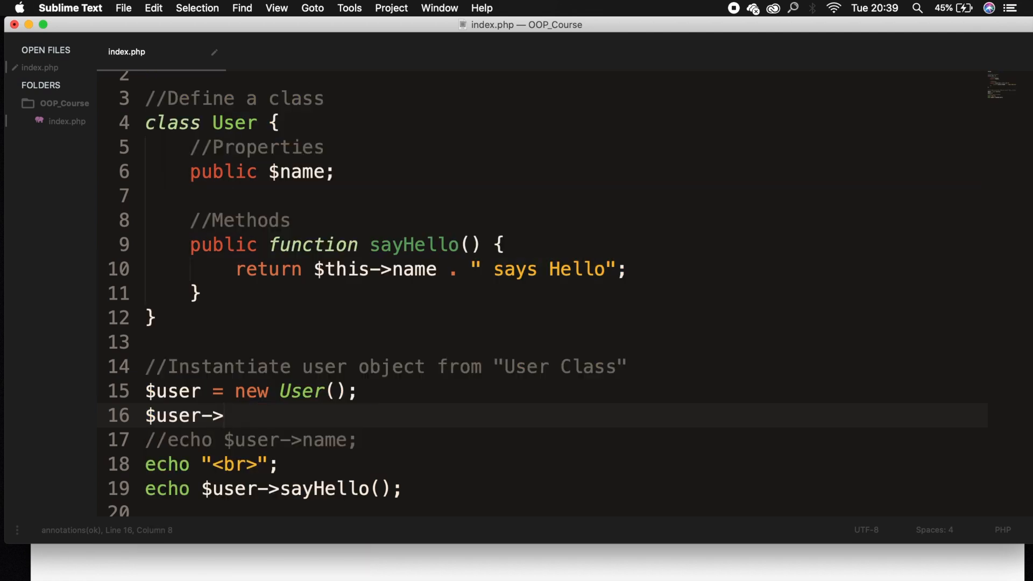
type("name = \"")
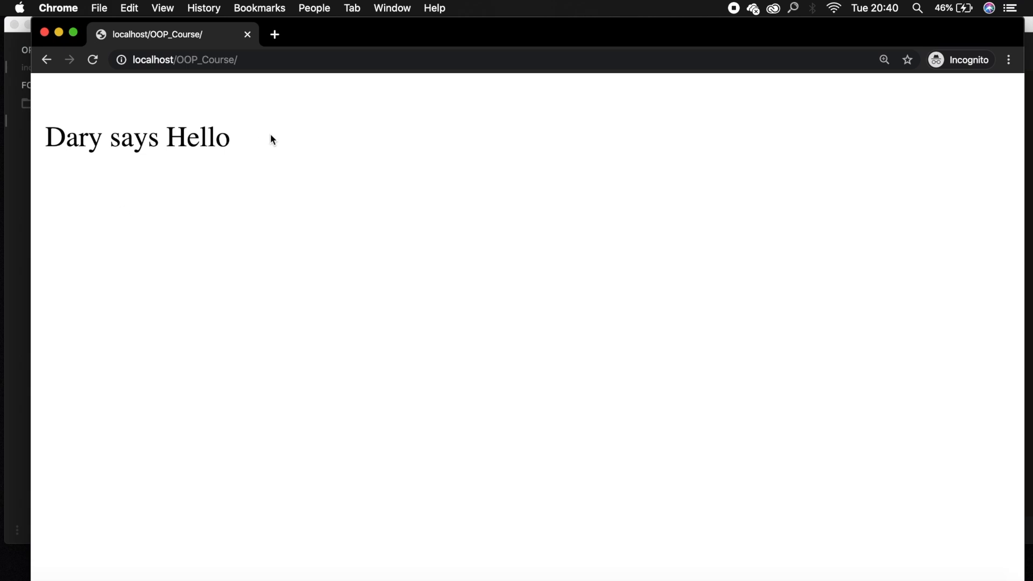
triple_click(136, 137)
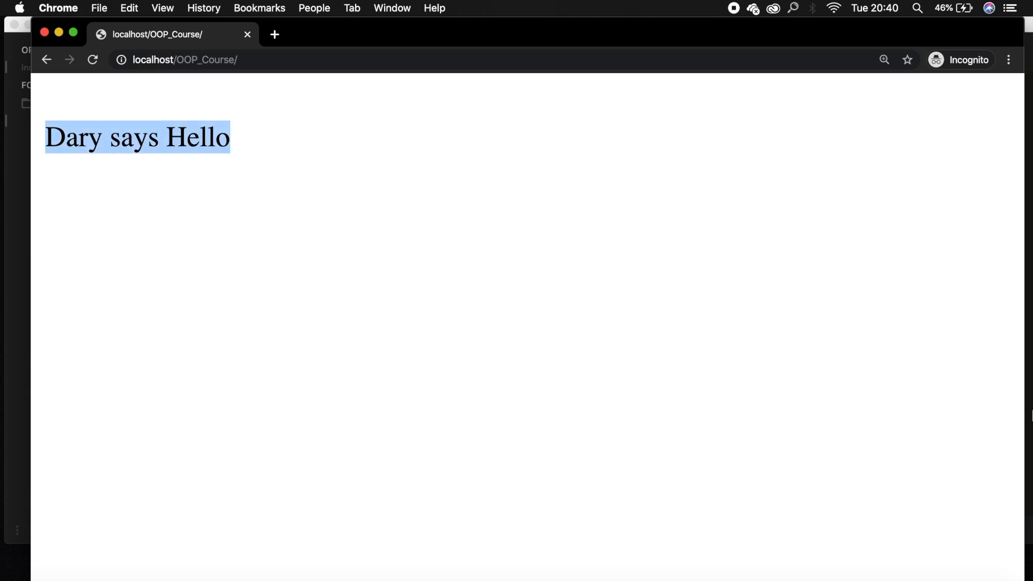